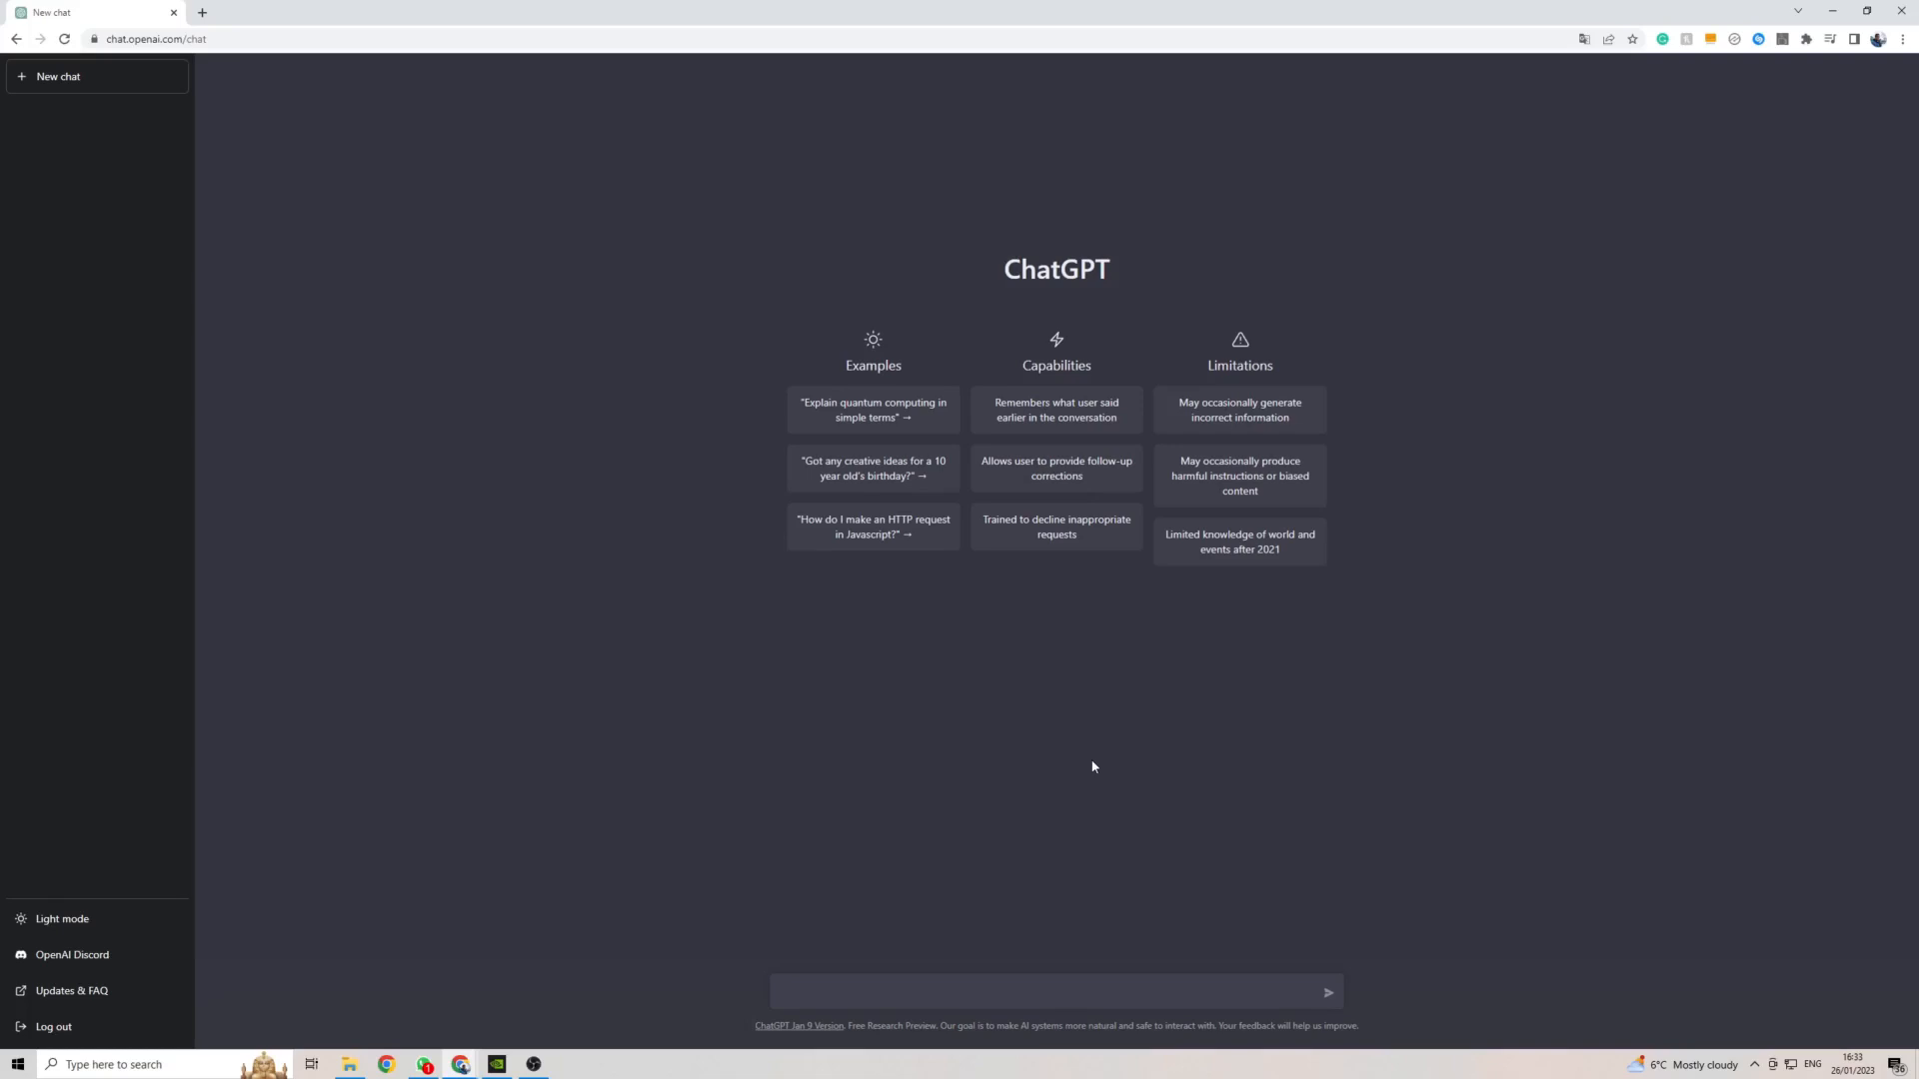
{"action": "mouse_move", "coordinate": [1070, 512]}
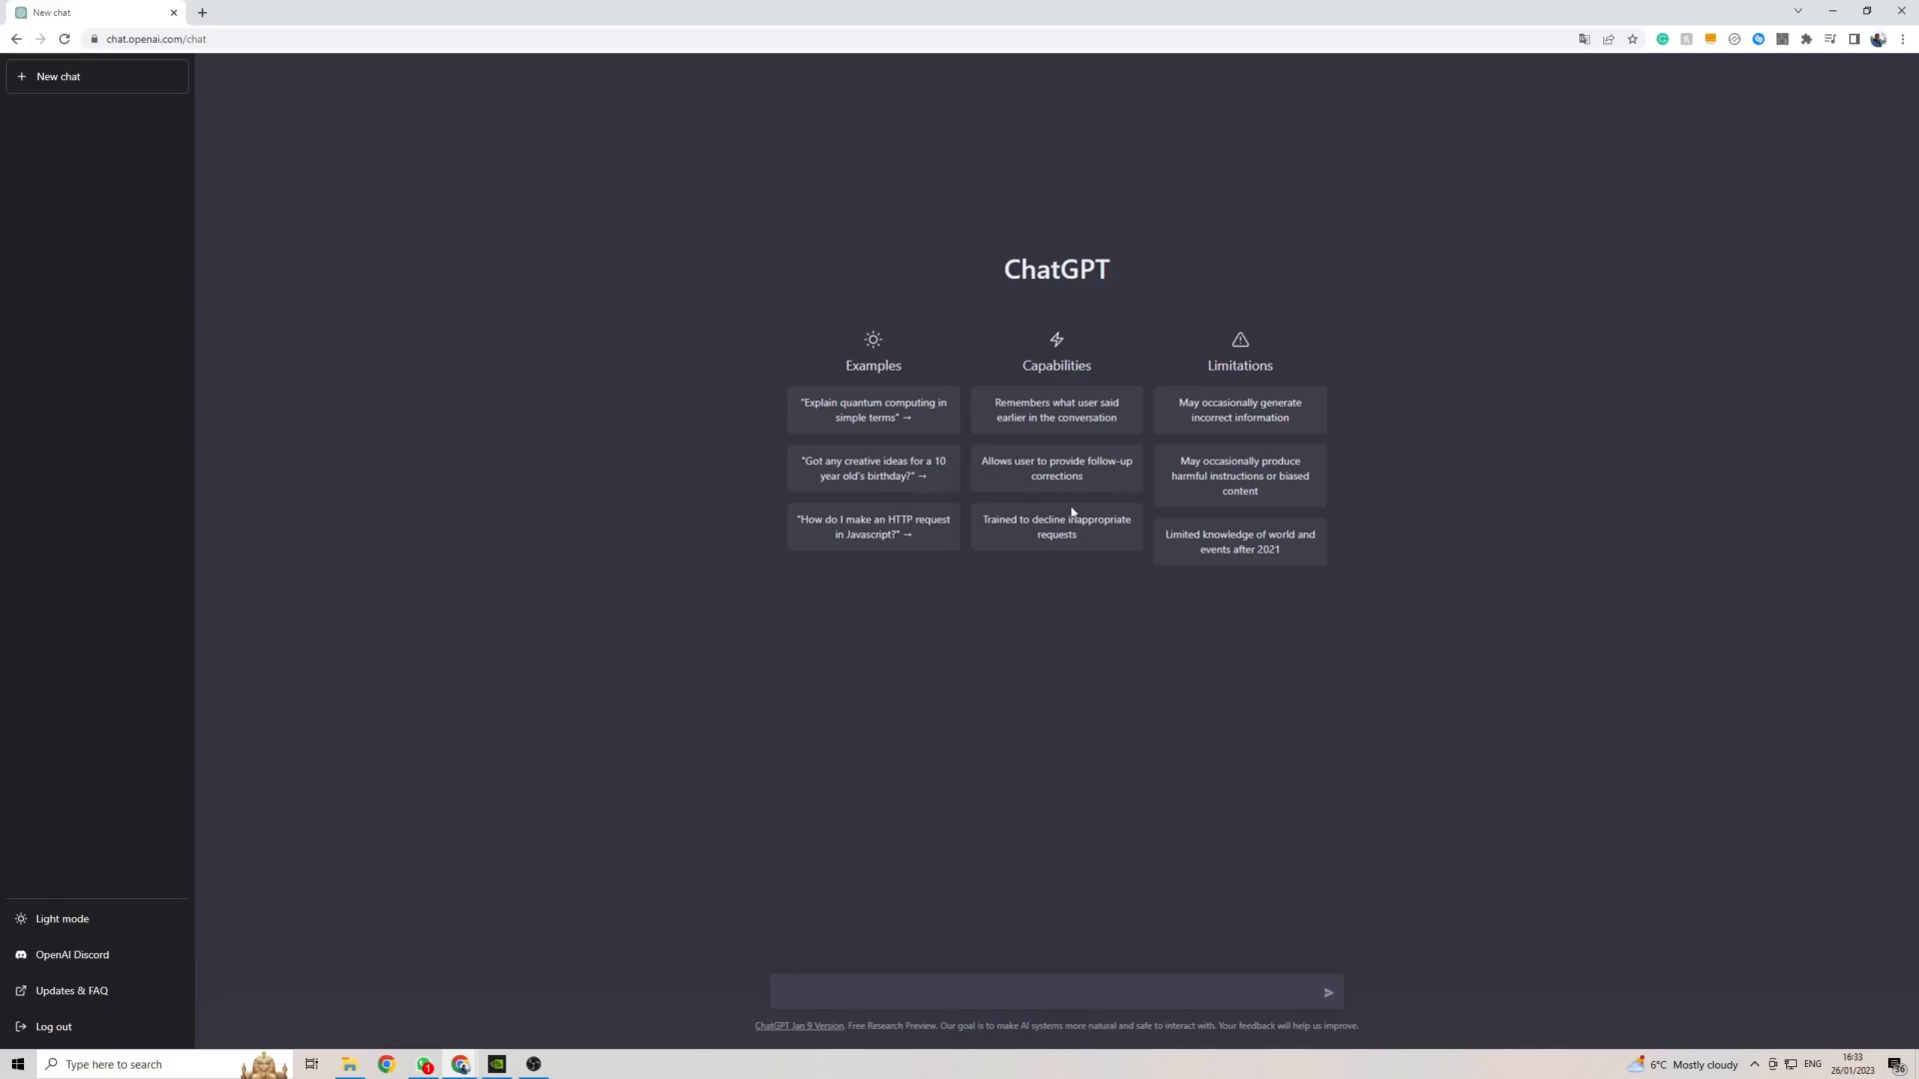
{"action": "mouse_move", "coordinate": [908, 703]}
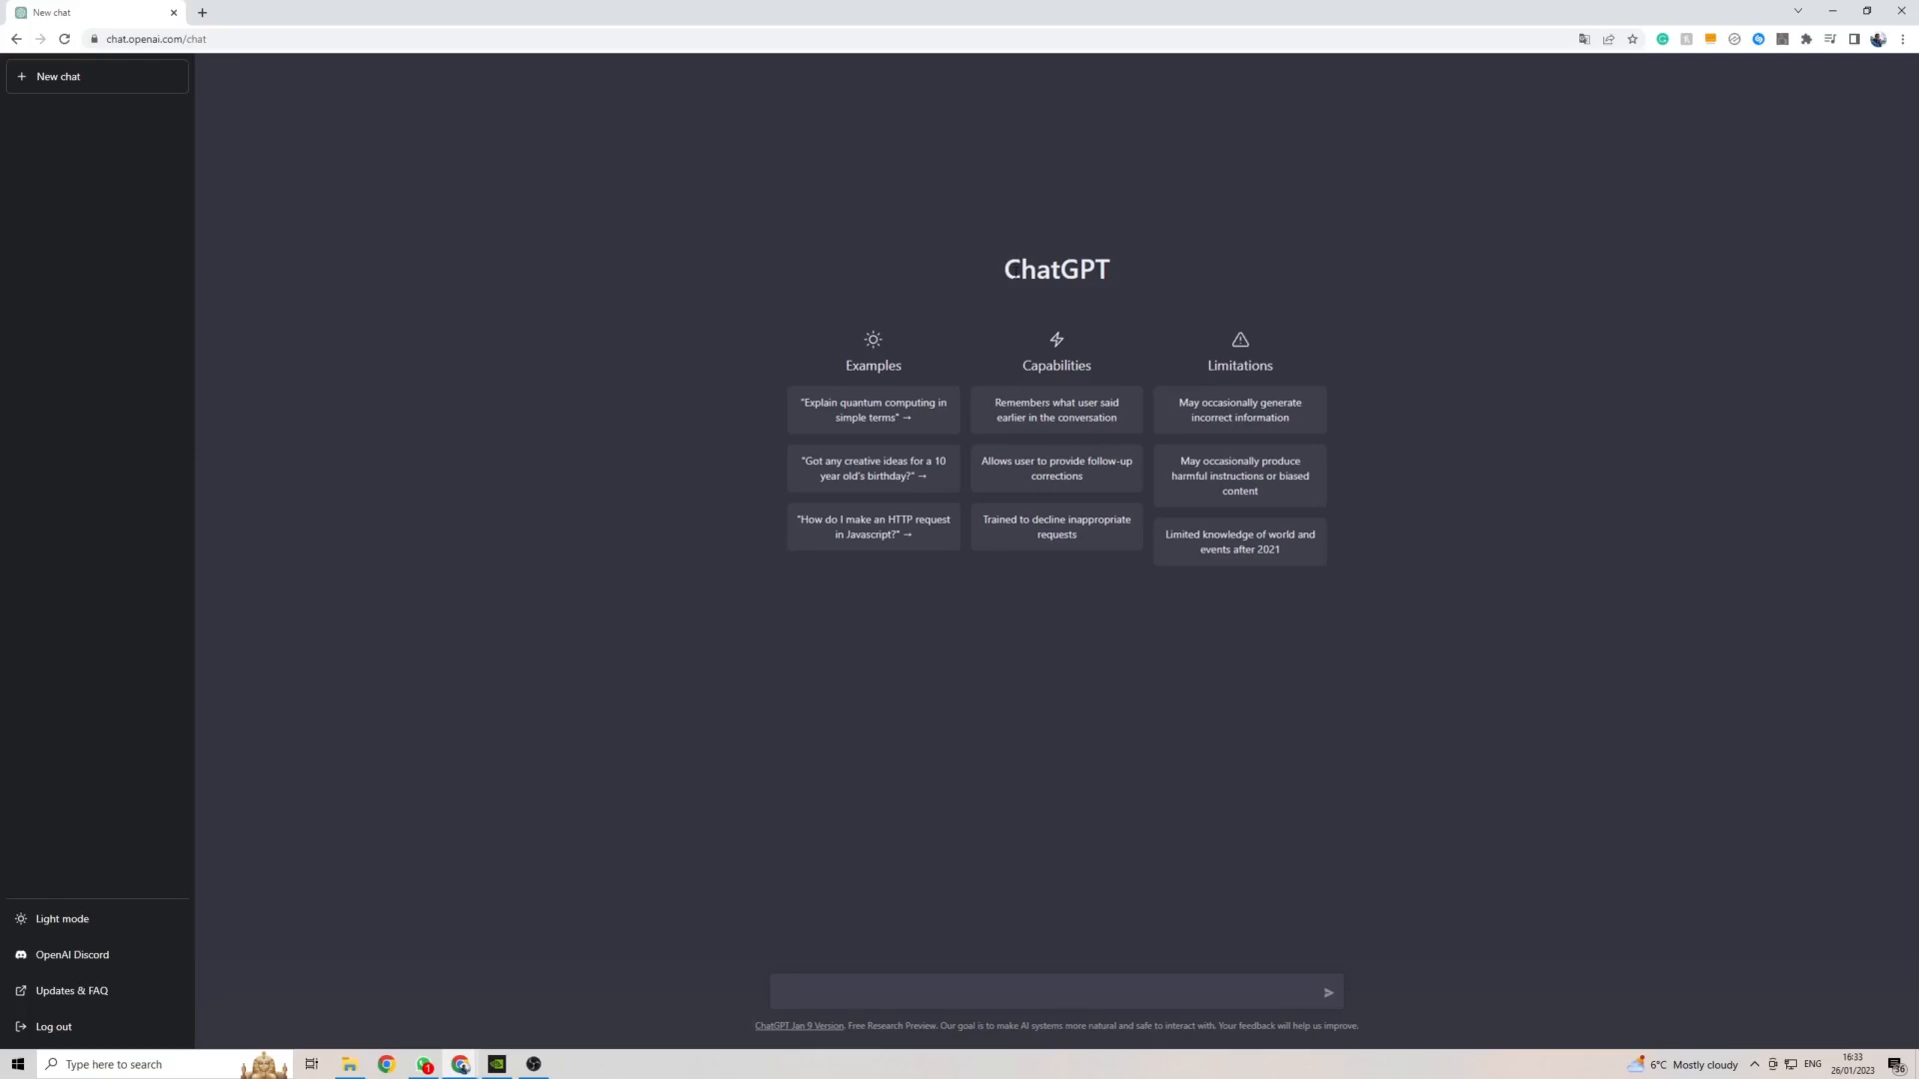
{"action": "mouse_move", "coordinate": [1482, 436]}
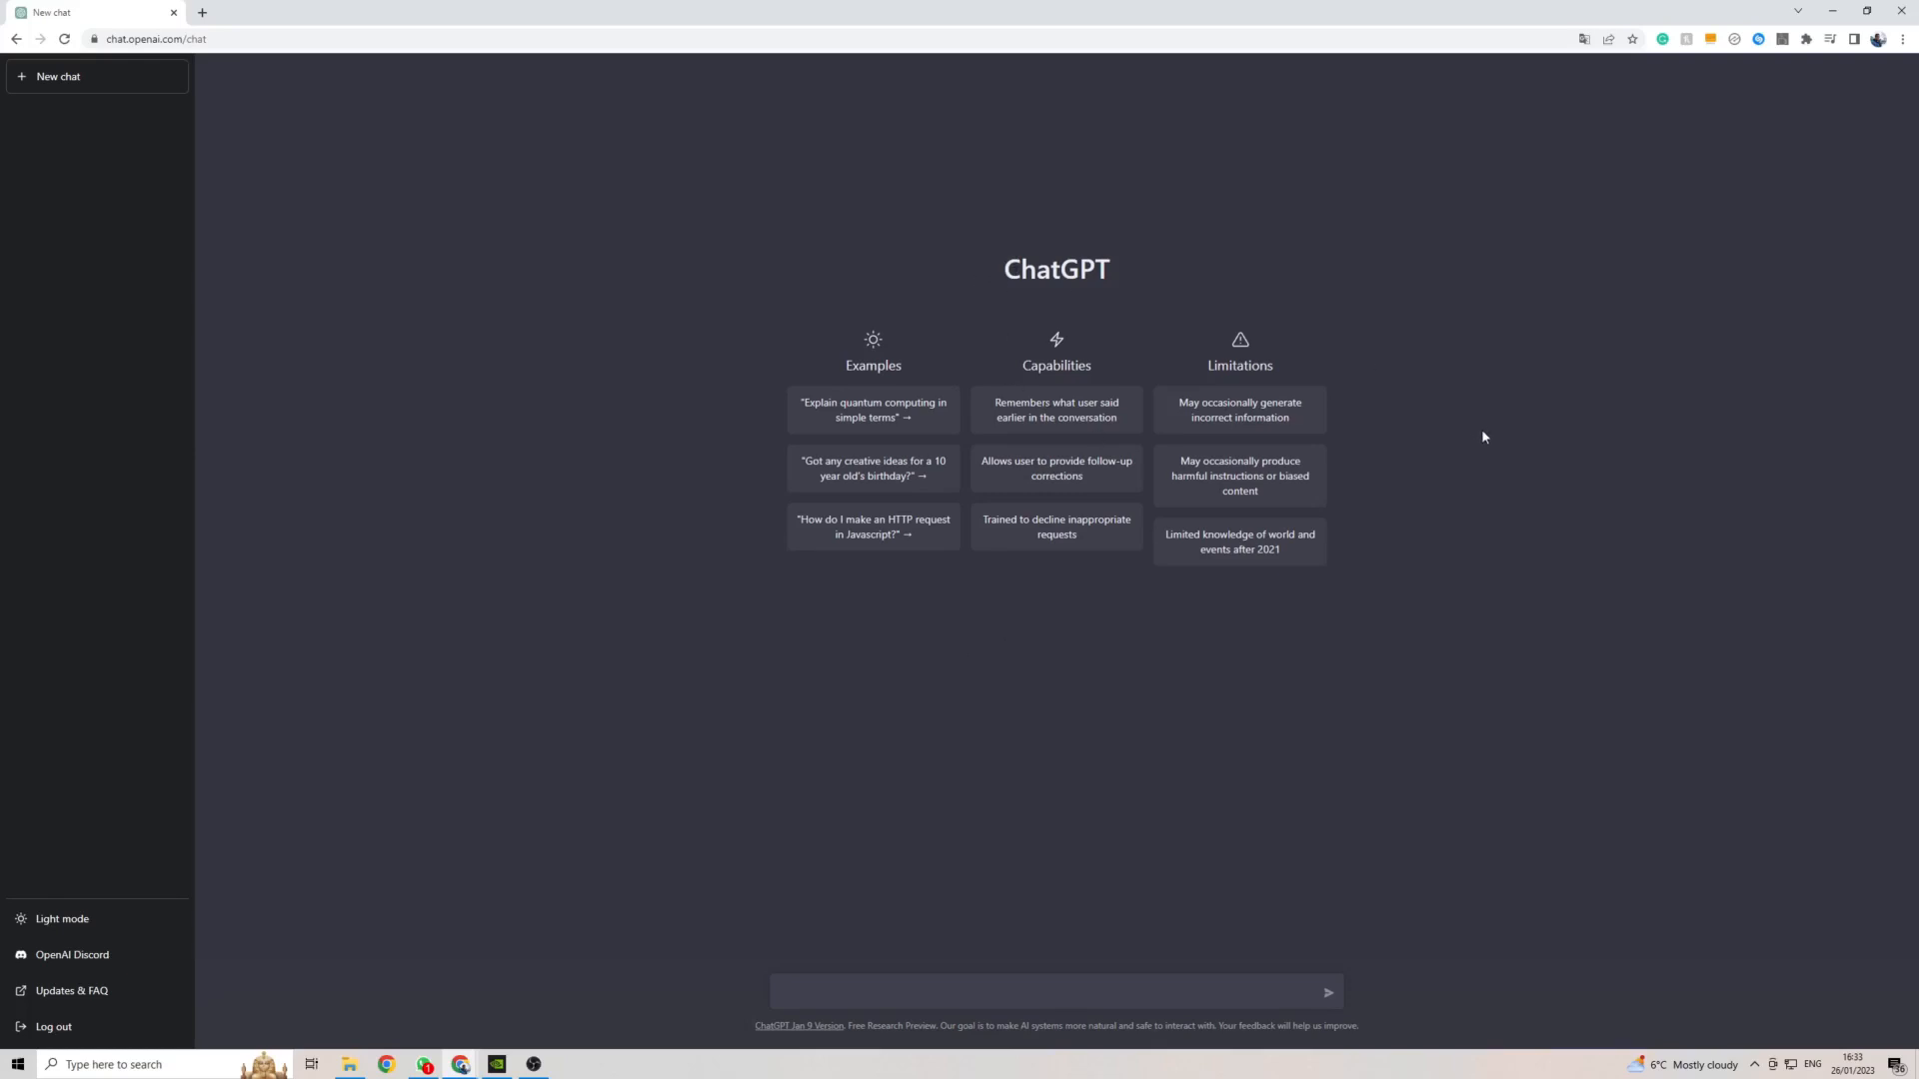
{"action": "mouse_move", "coordinate": [1351, 614]}
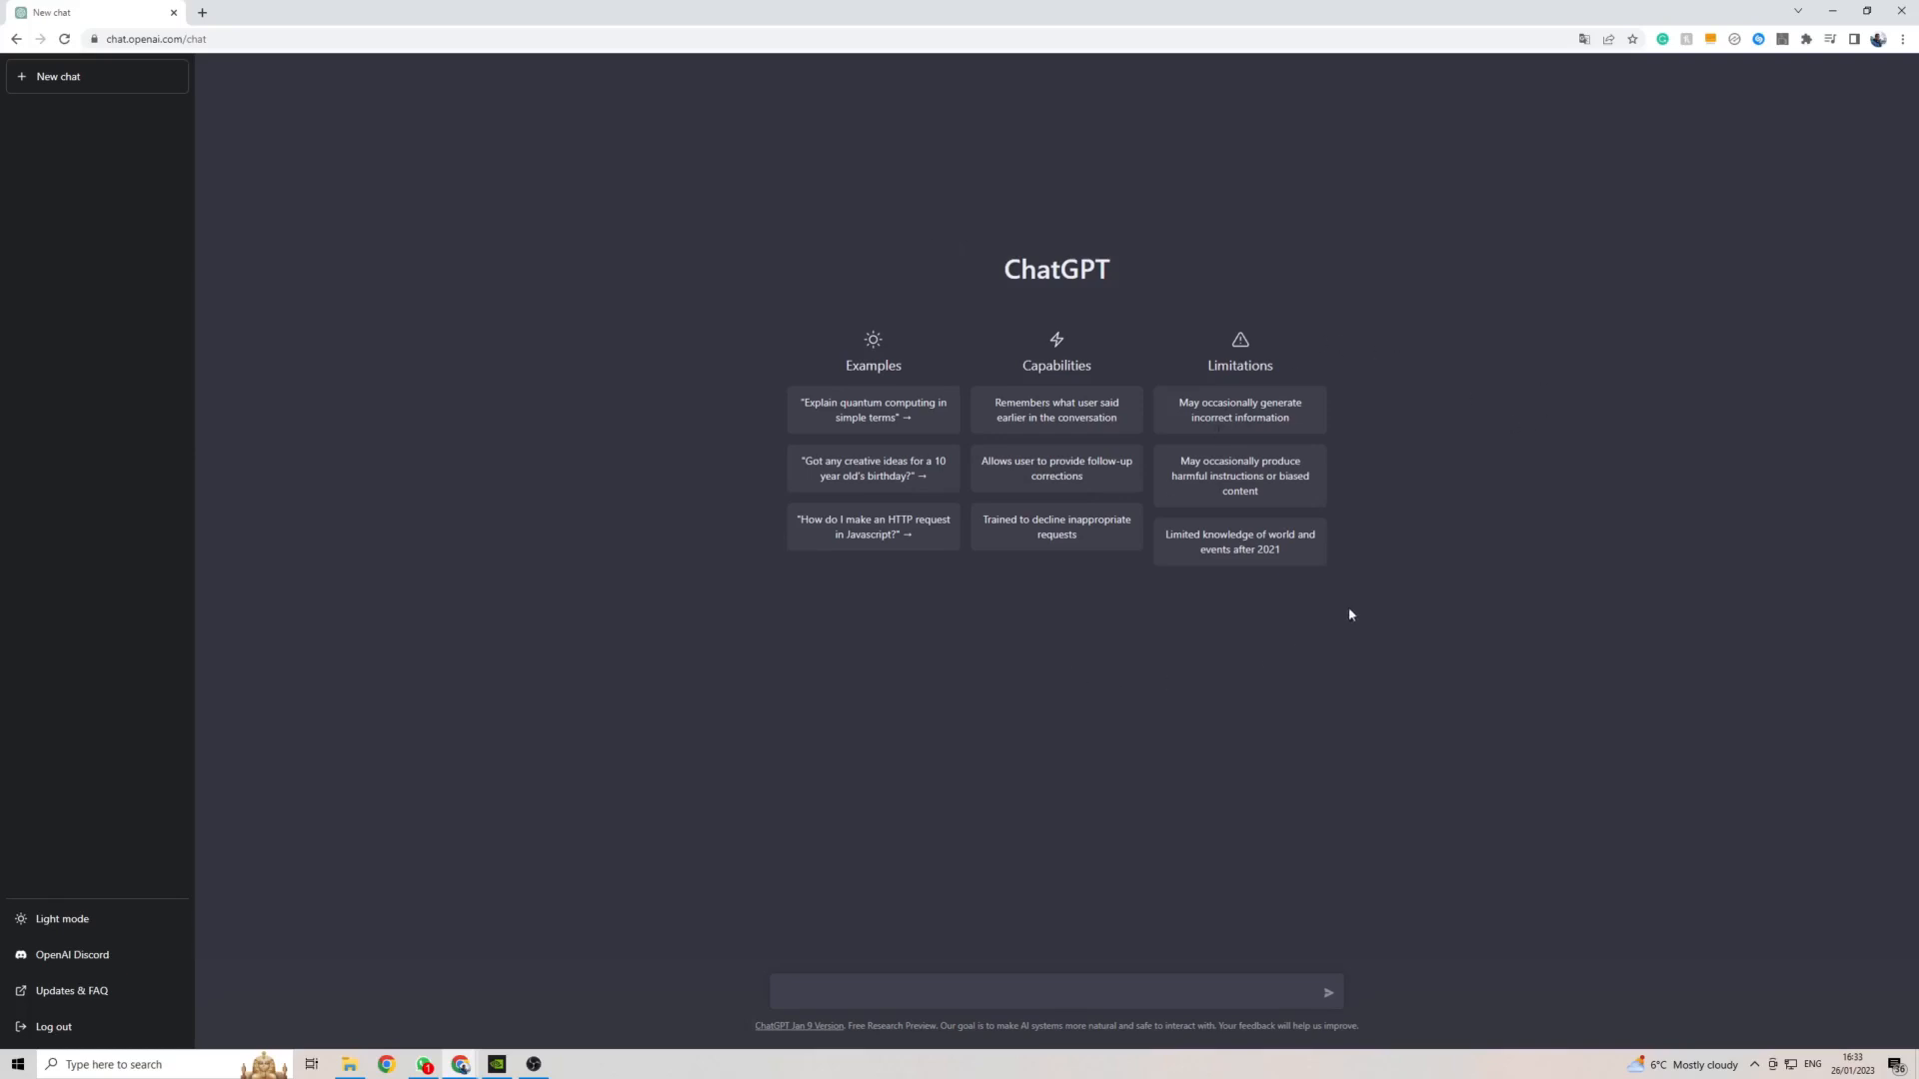
{"action": "mouse_move", "coordinate": [1375, 588]}
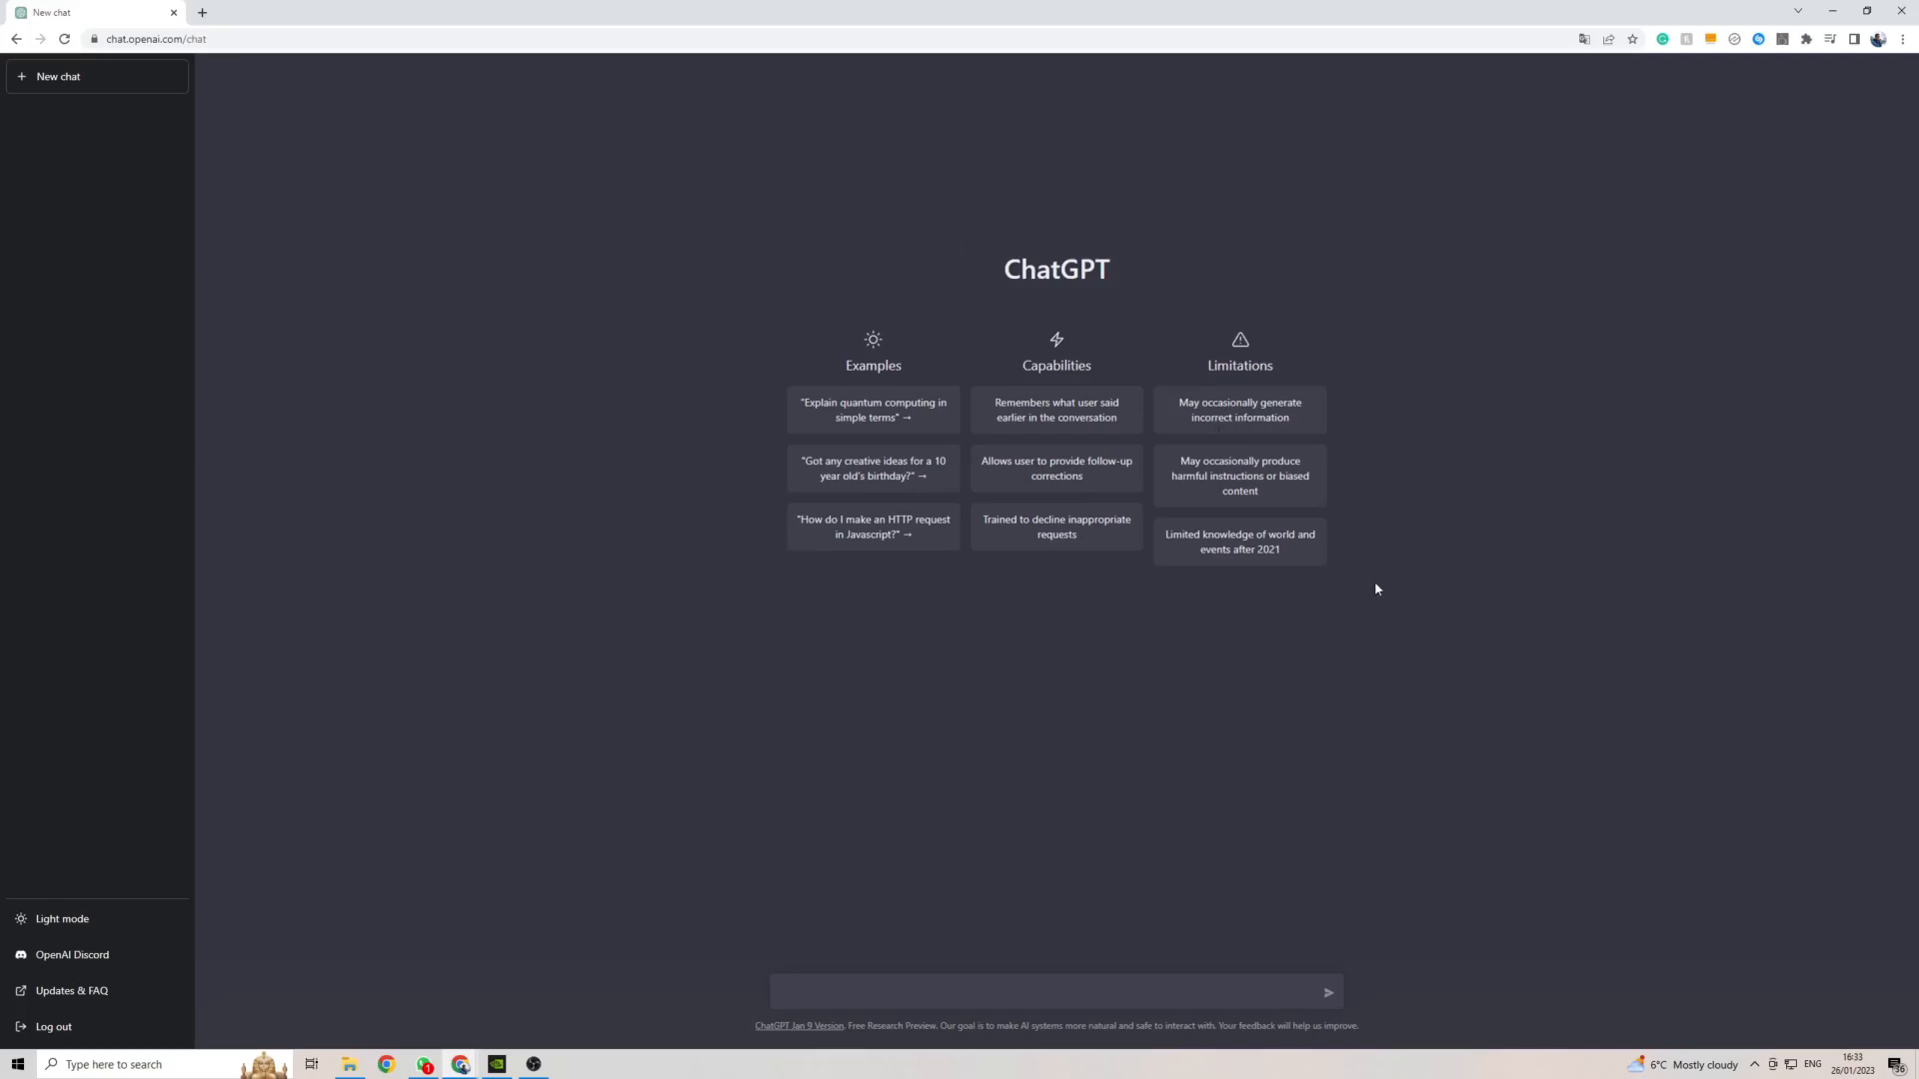
{"action": "mouse_move", "coordinate": [1095, 207]}
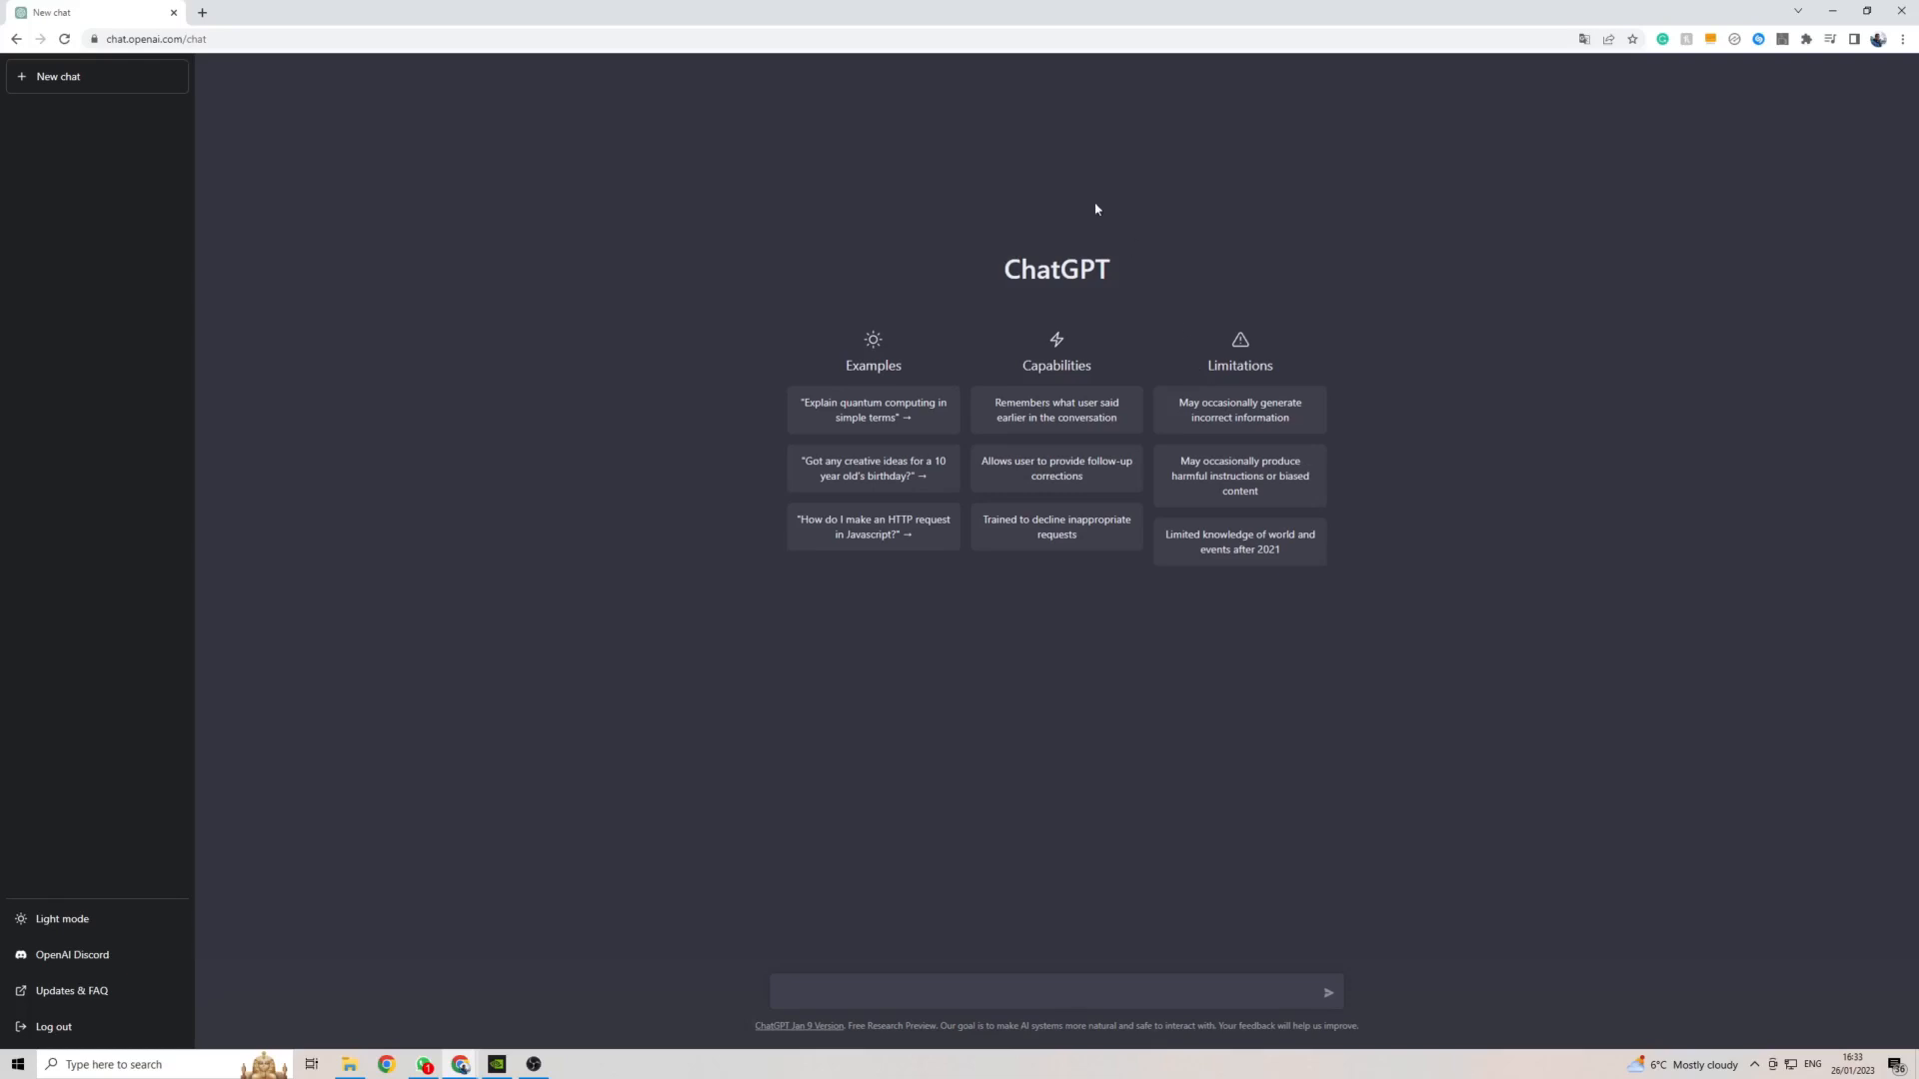
{"action": "mouse_move", "coordinate": [1609, 451]}
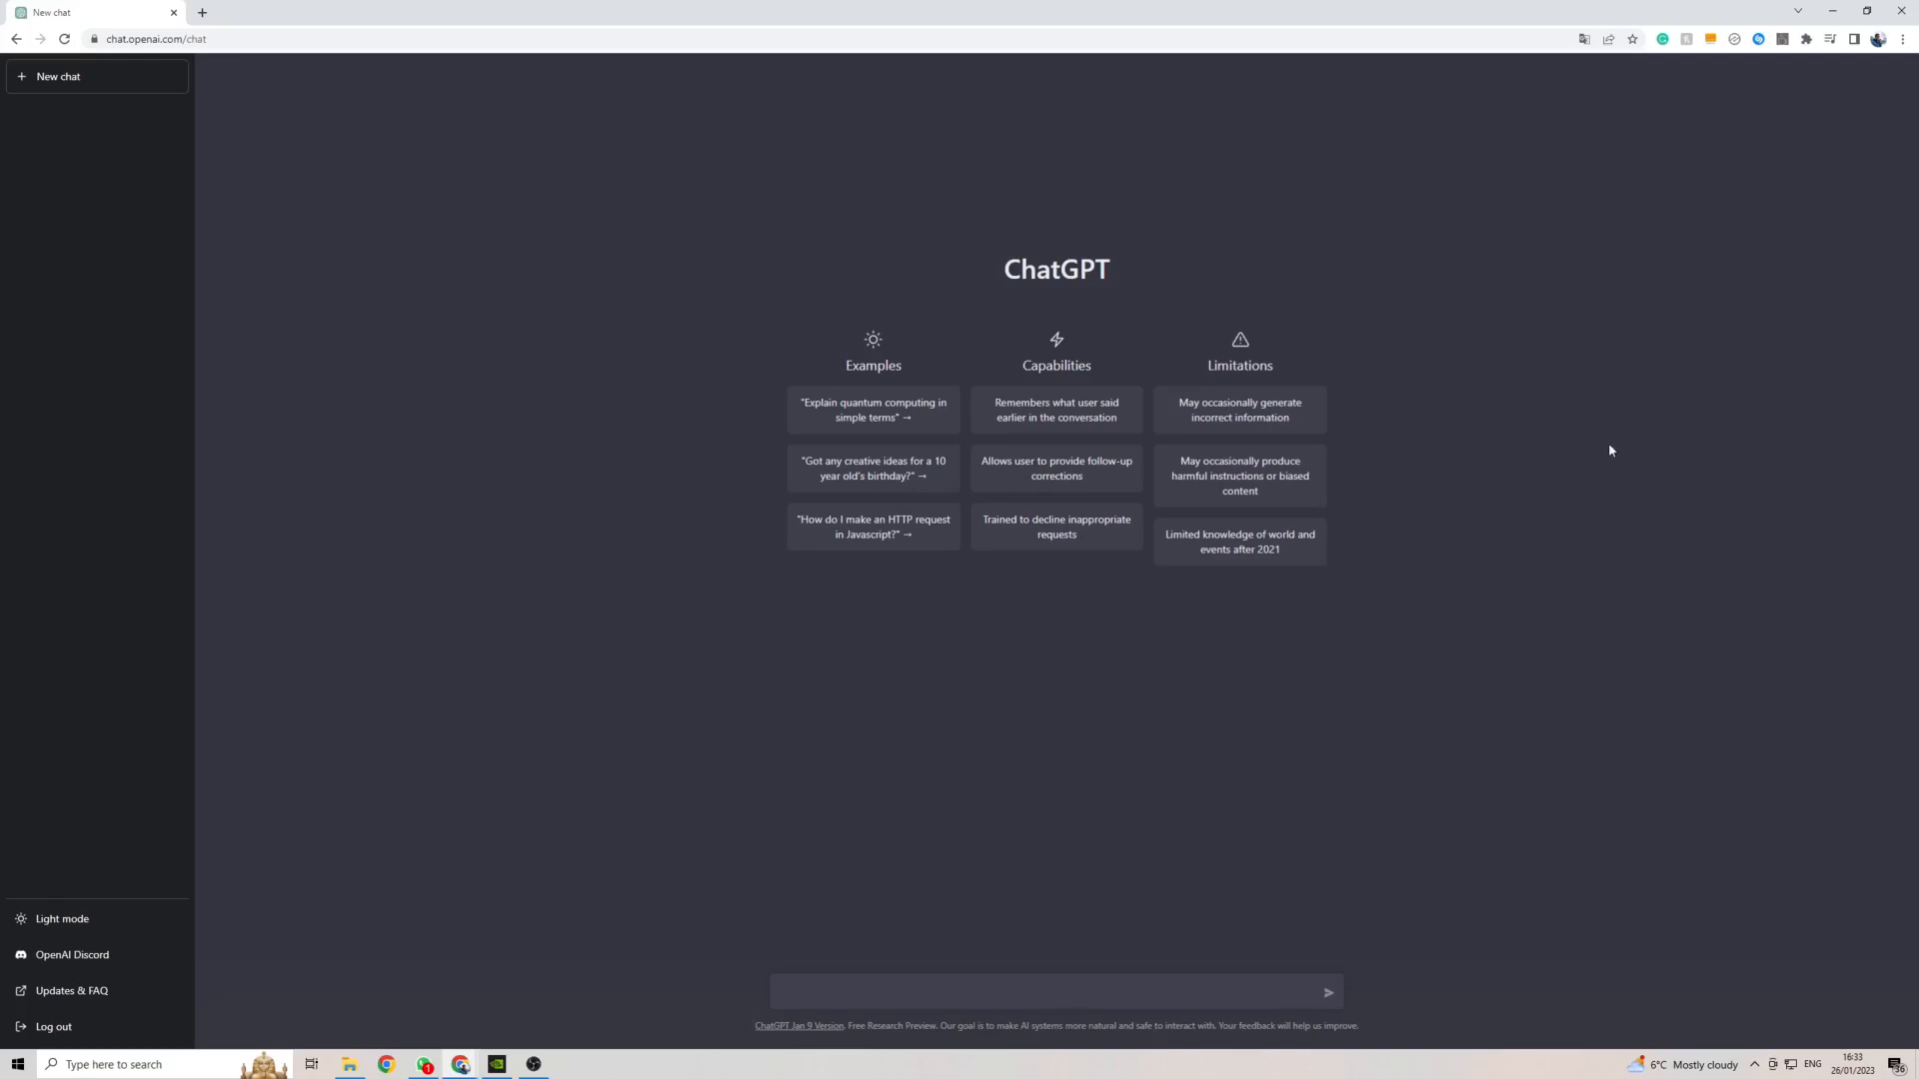
{"action": "mouse_move", "coordinate": [1403, 378]}
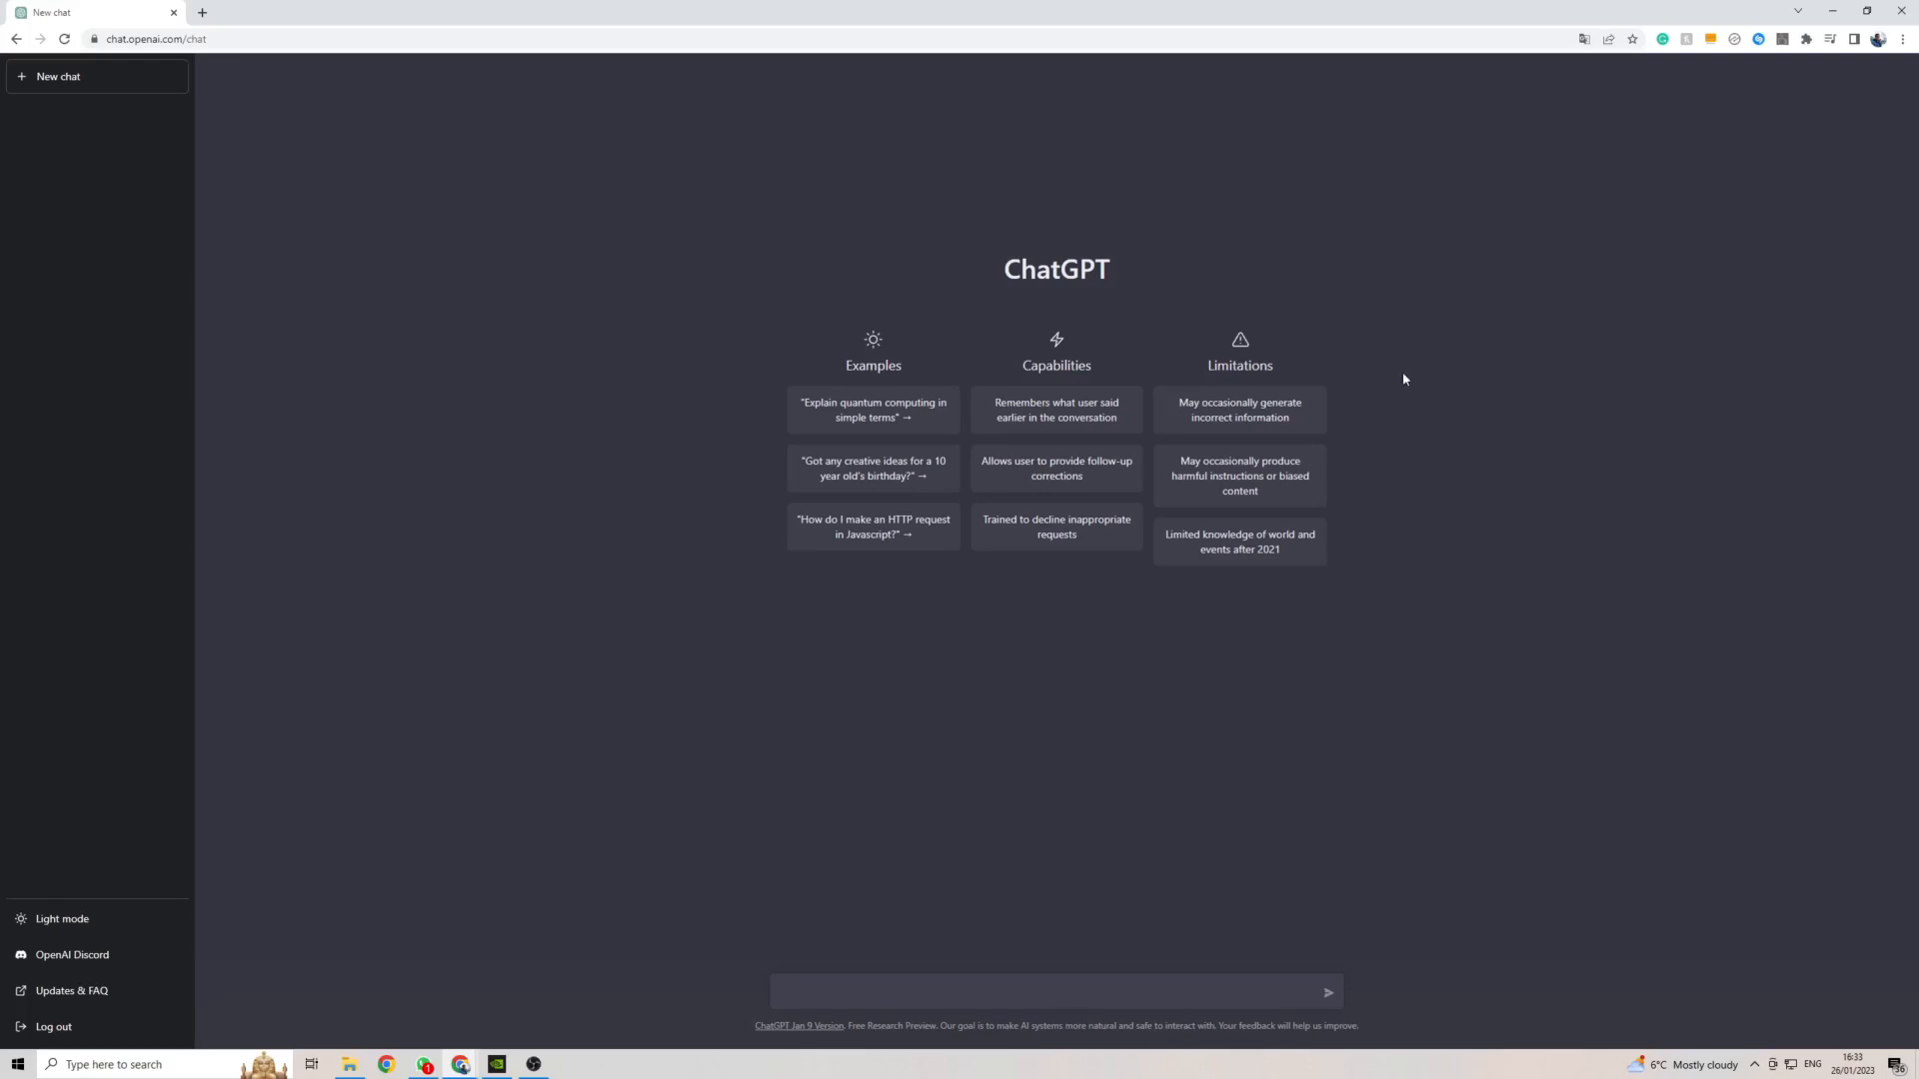
{"action": "mouse_move", "coordinate": [1514, 384]}
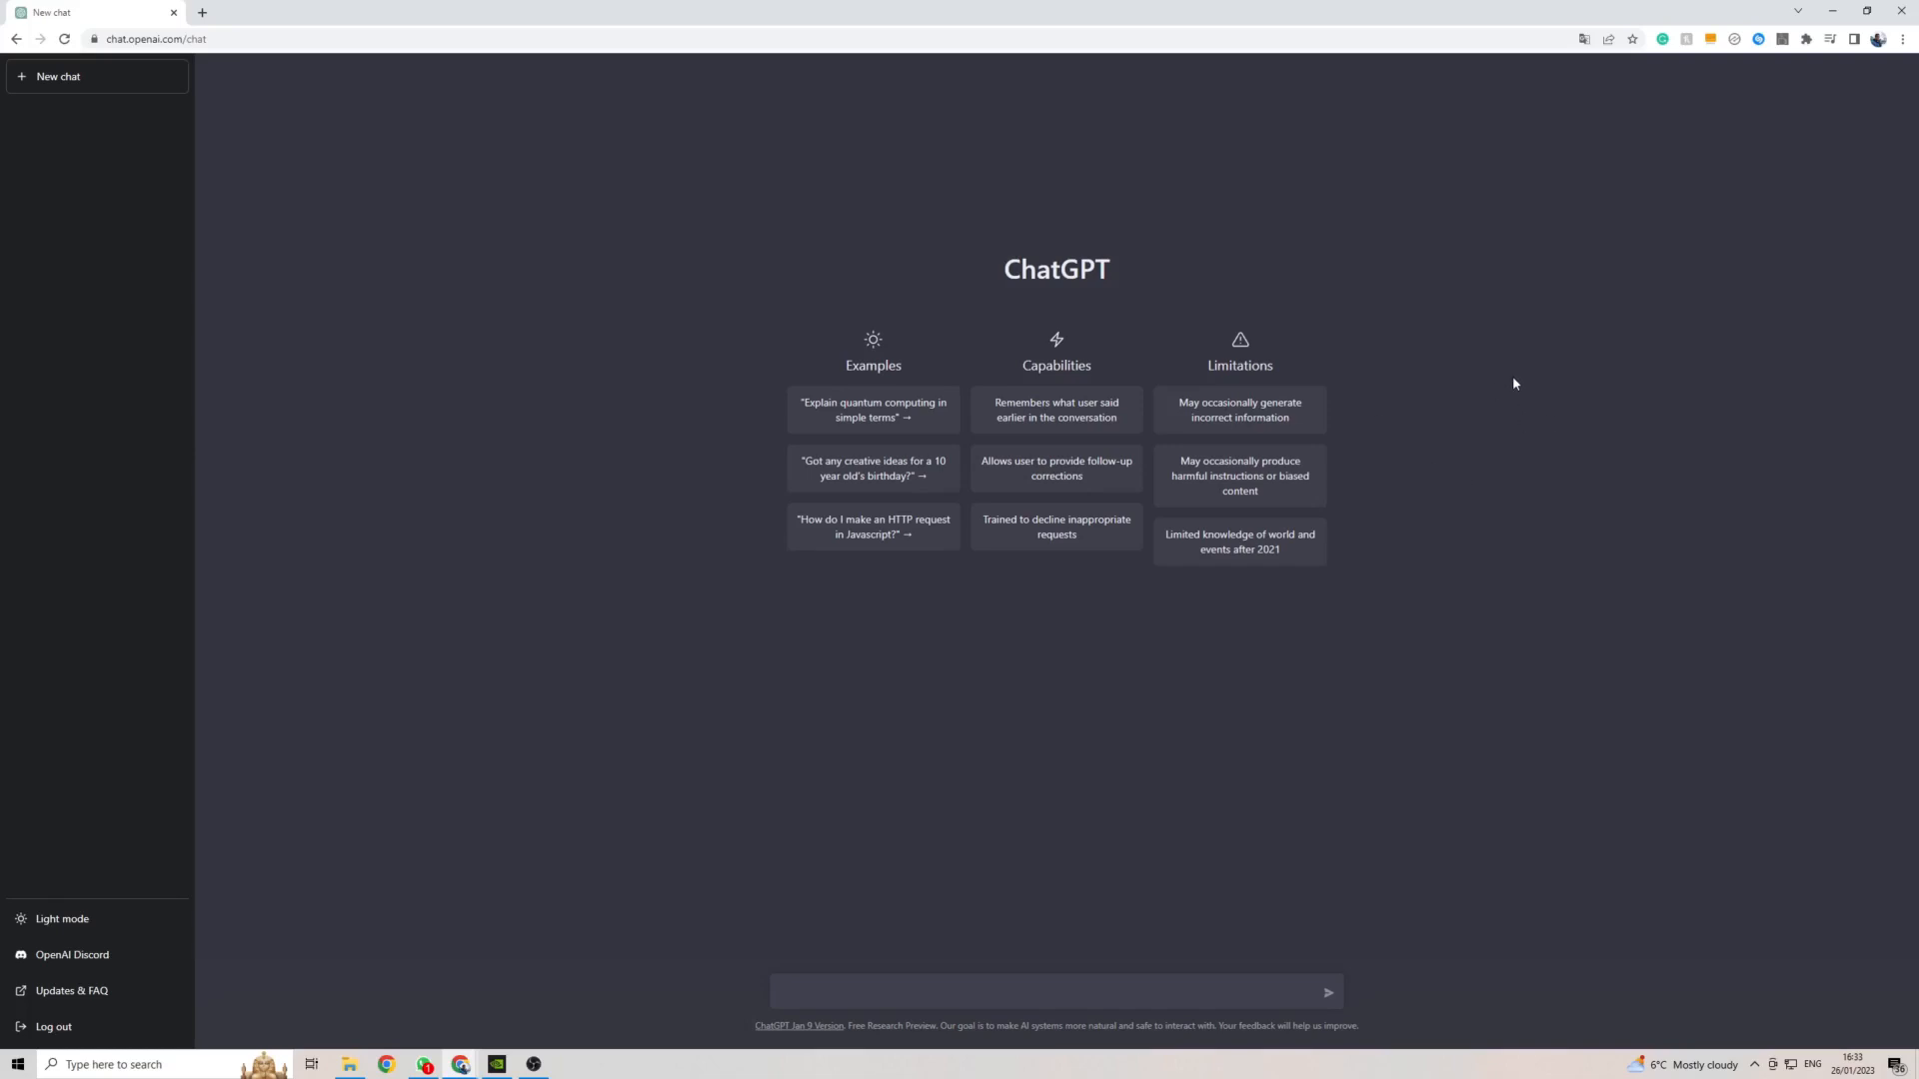
Translate the ChatGPT page into Portuguese from the right-click menu, then revert it to English
{"action": "right_click", "coordinate": [1515, 383]}
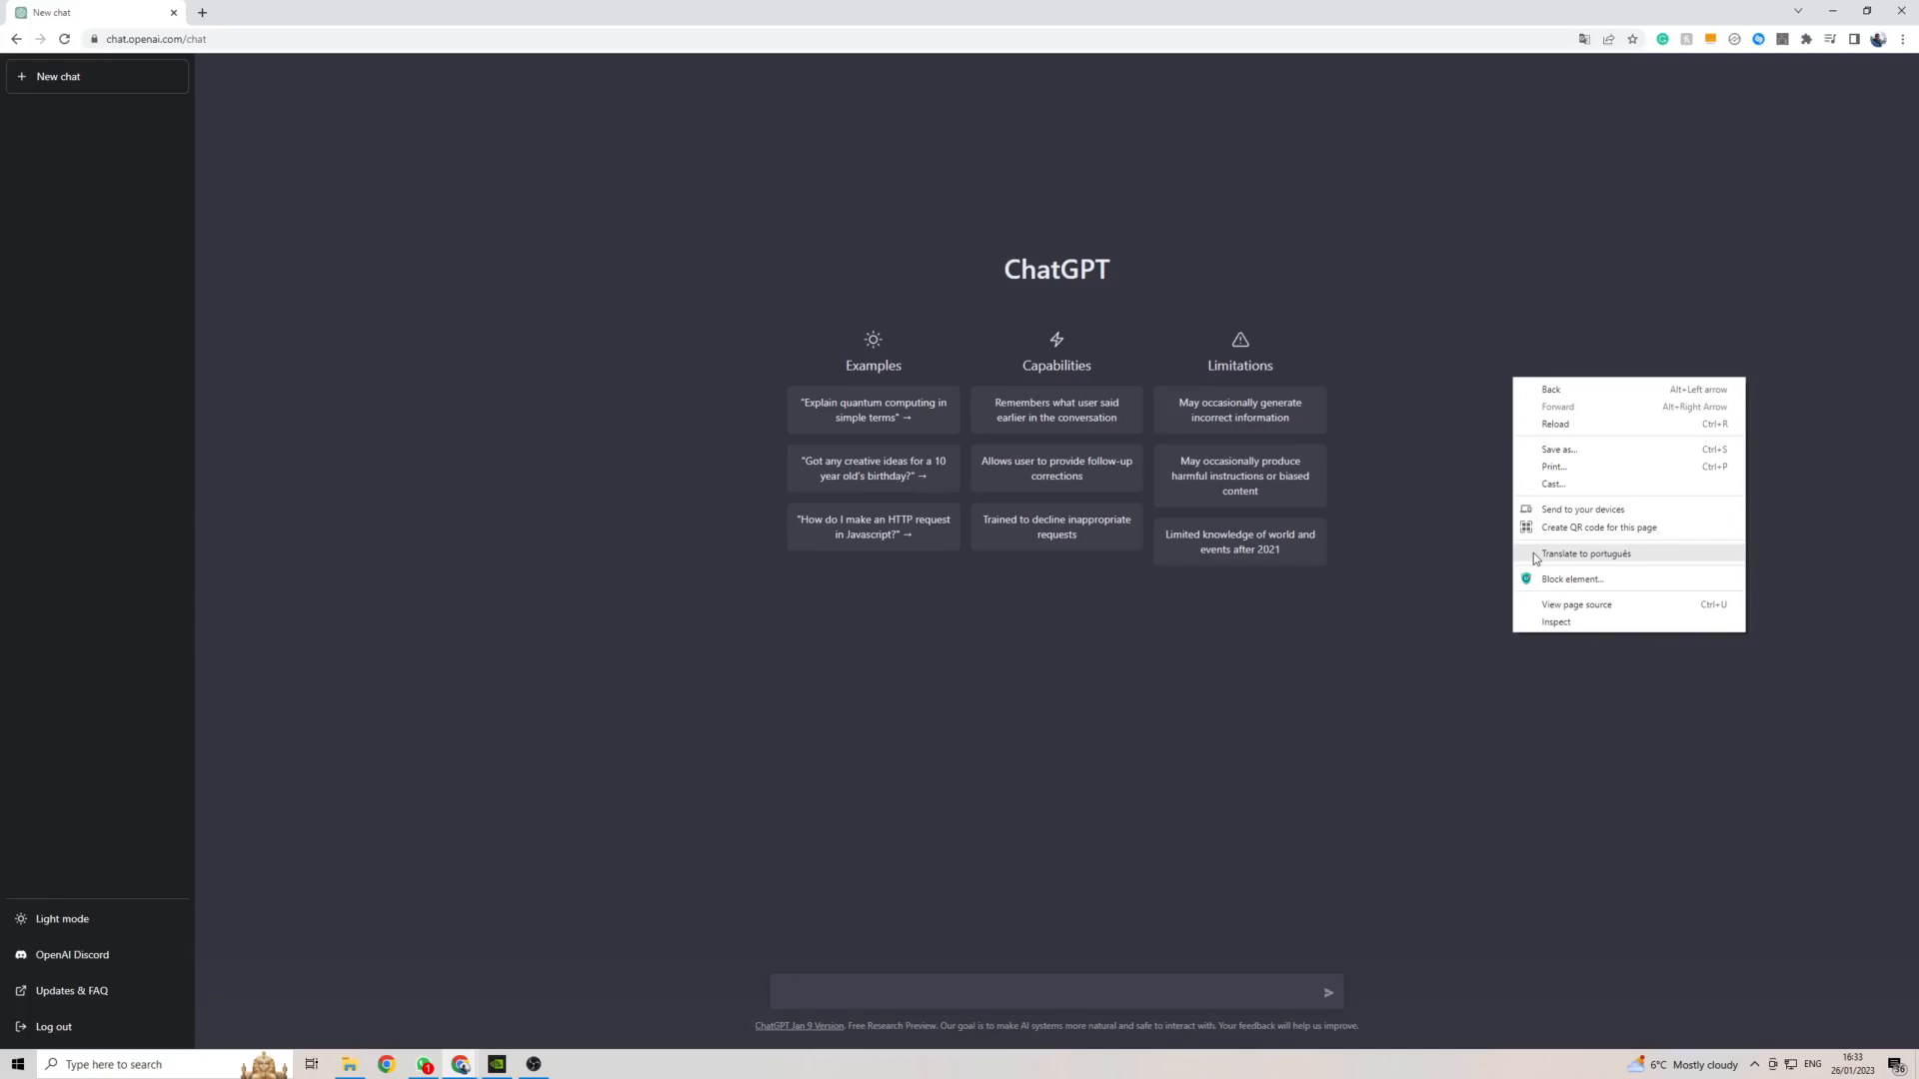
{"action": "left_click", "coordinate": [1461, 391]}
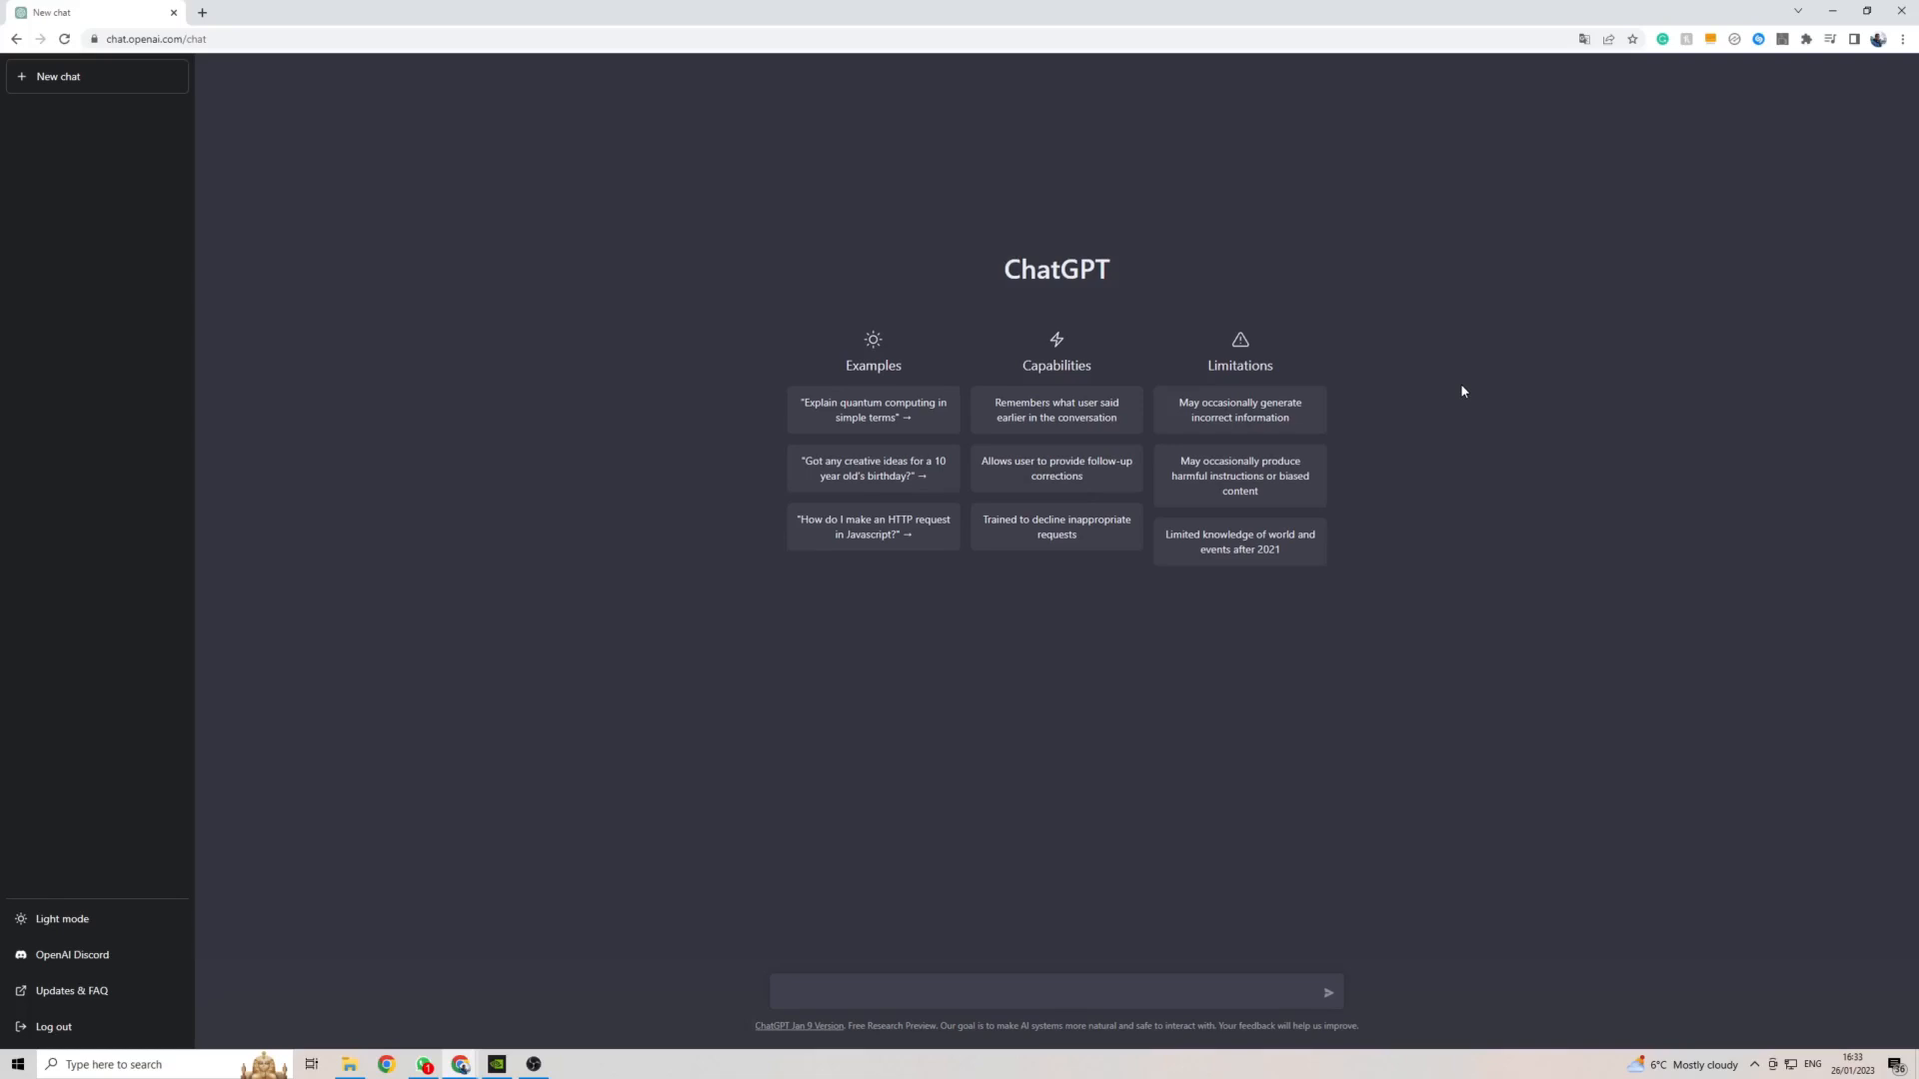
{"action": "mouse_move", "coordinate": [1193, 490]}
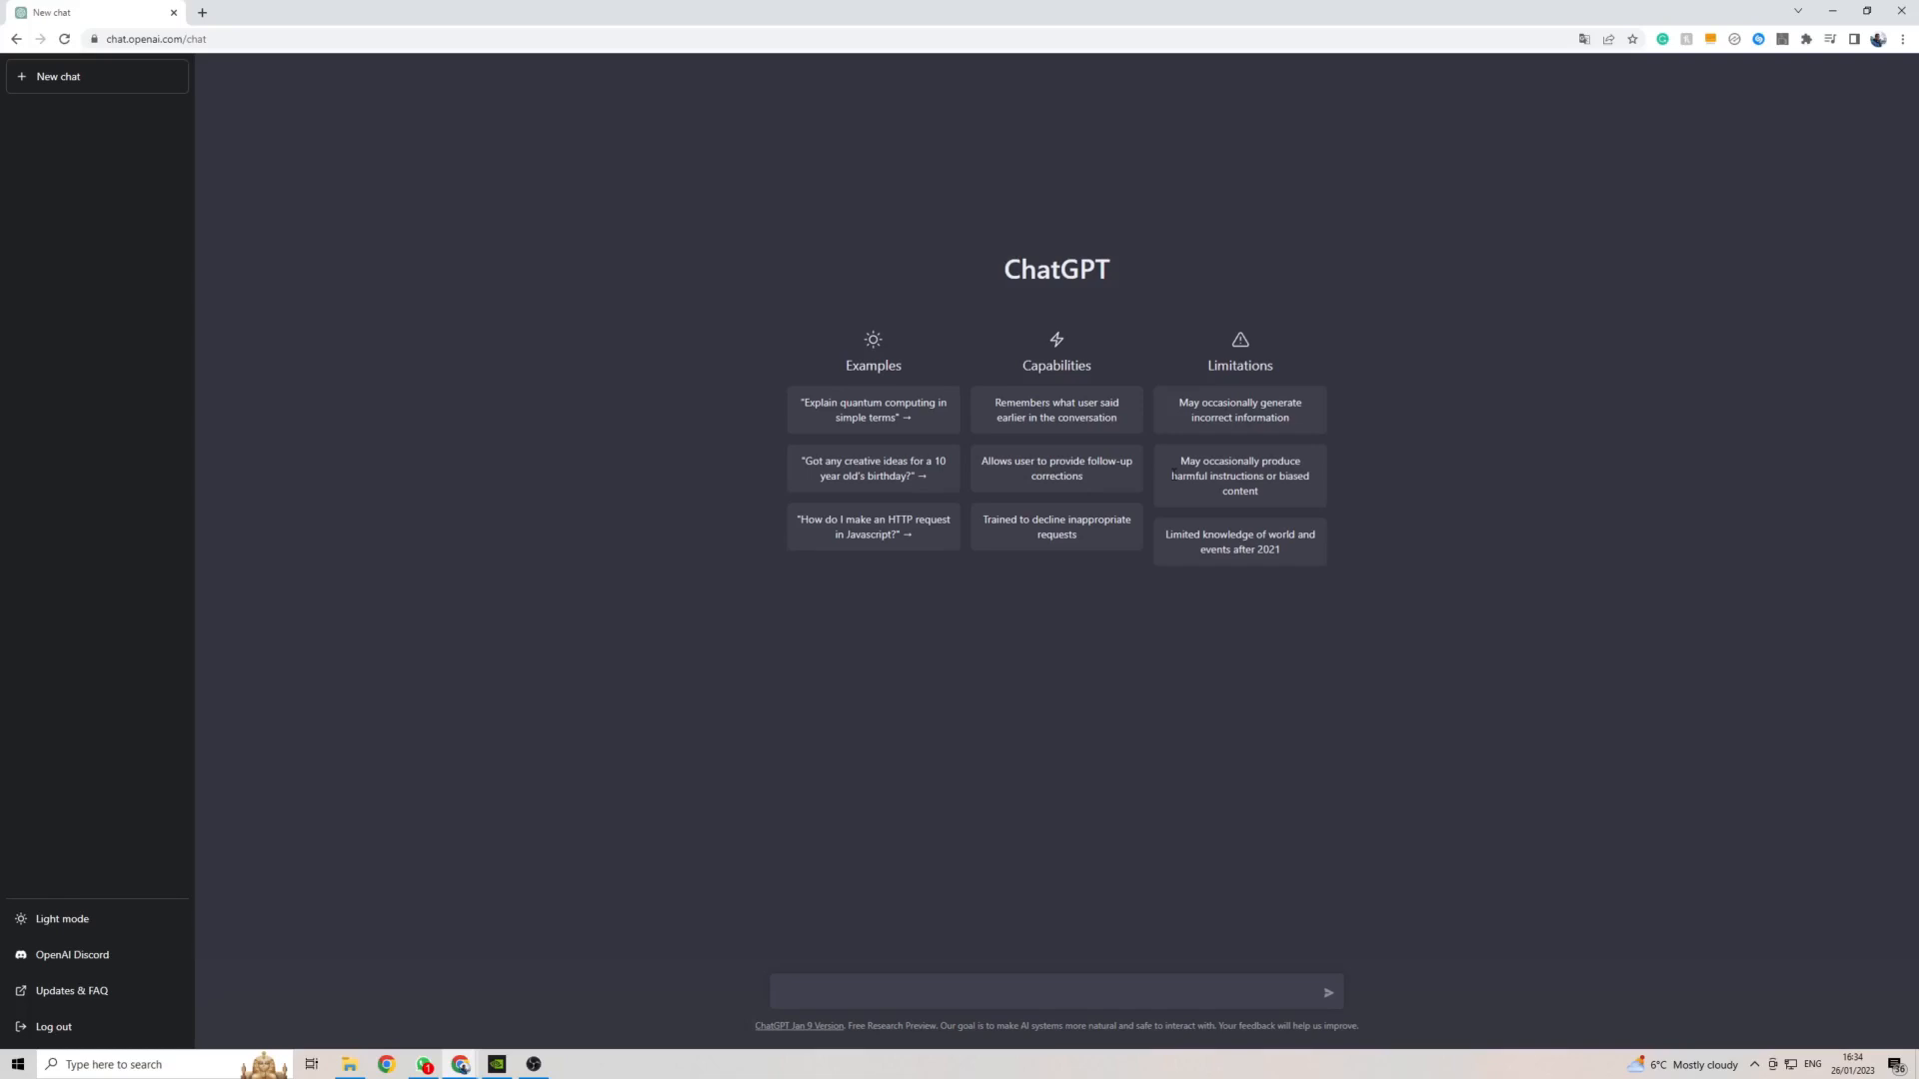
{"action": "mouse_move", "coordinate": [1445, 414]}
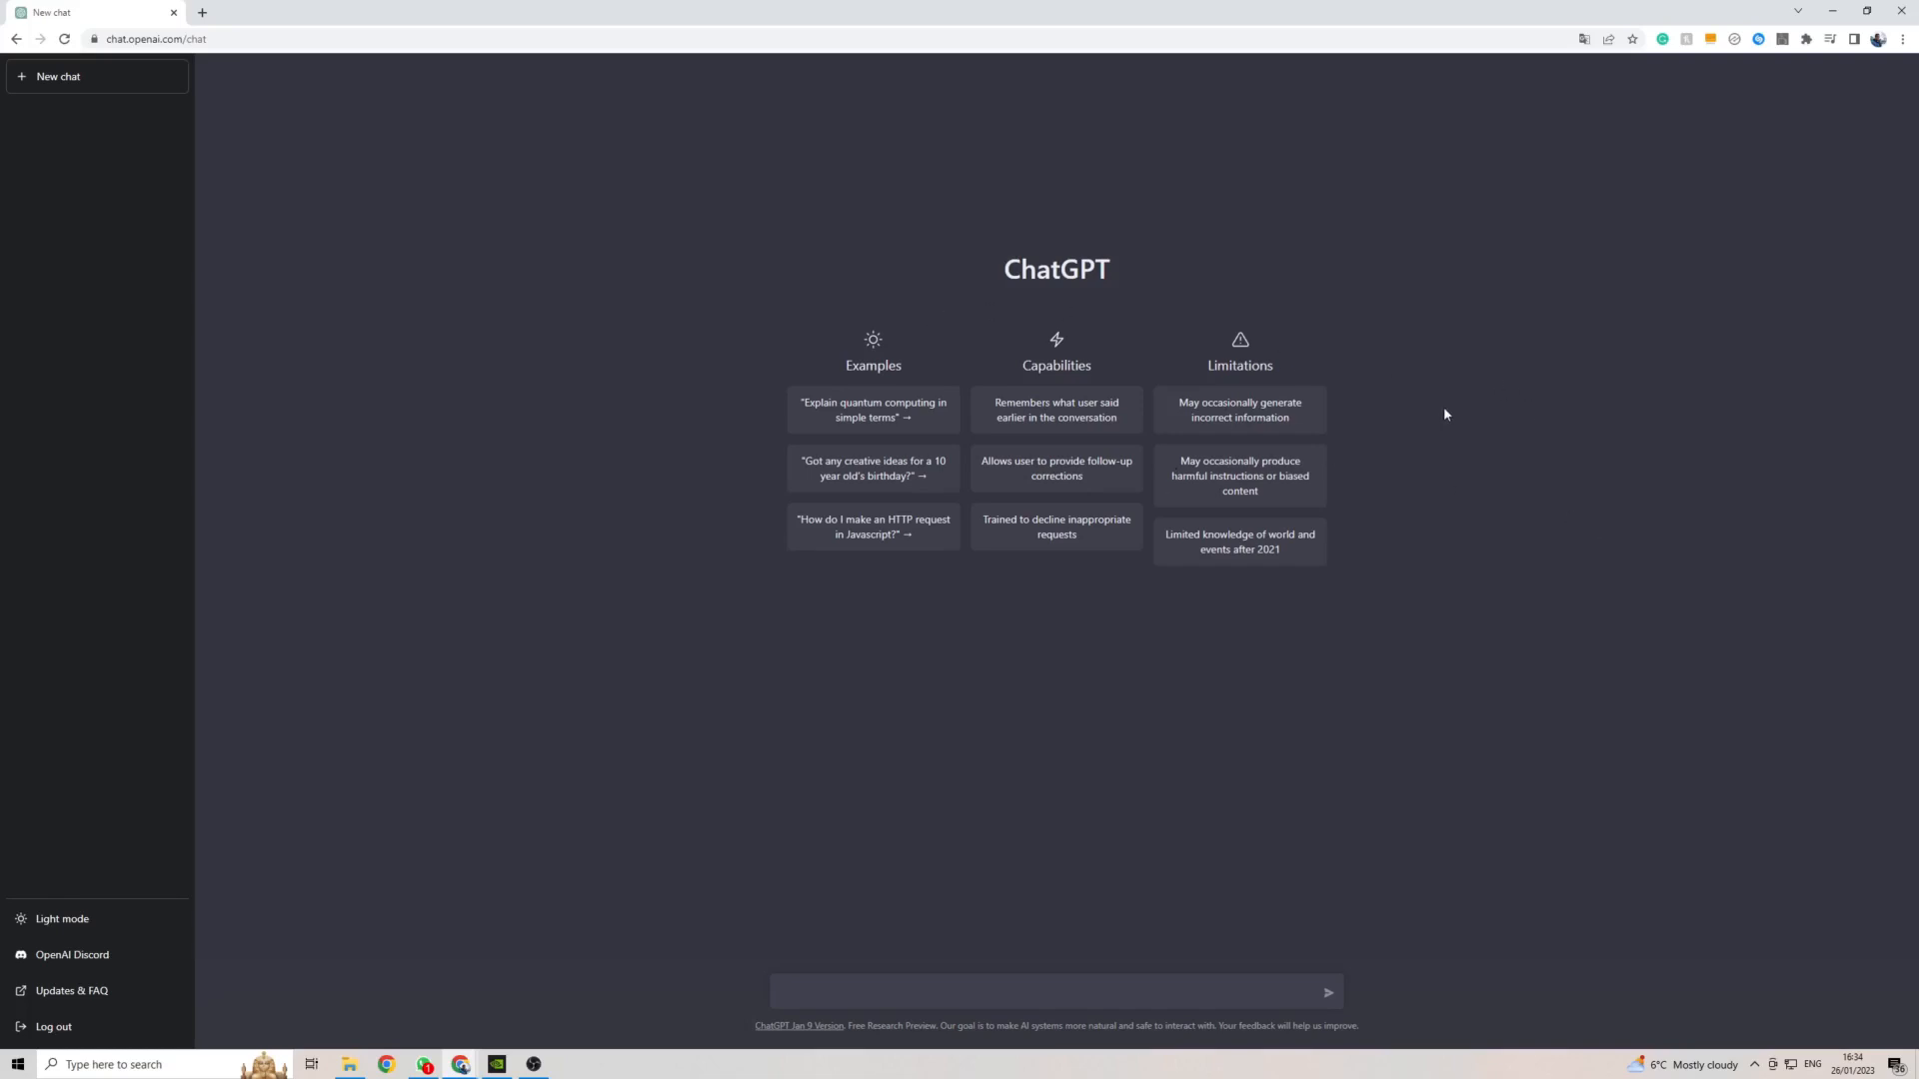
{"action": "mouse_move", "coordinate": [1441, 541]}
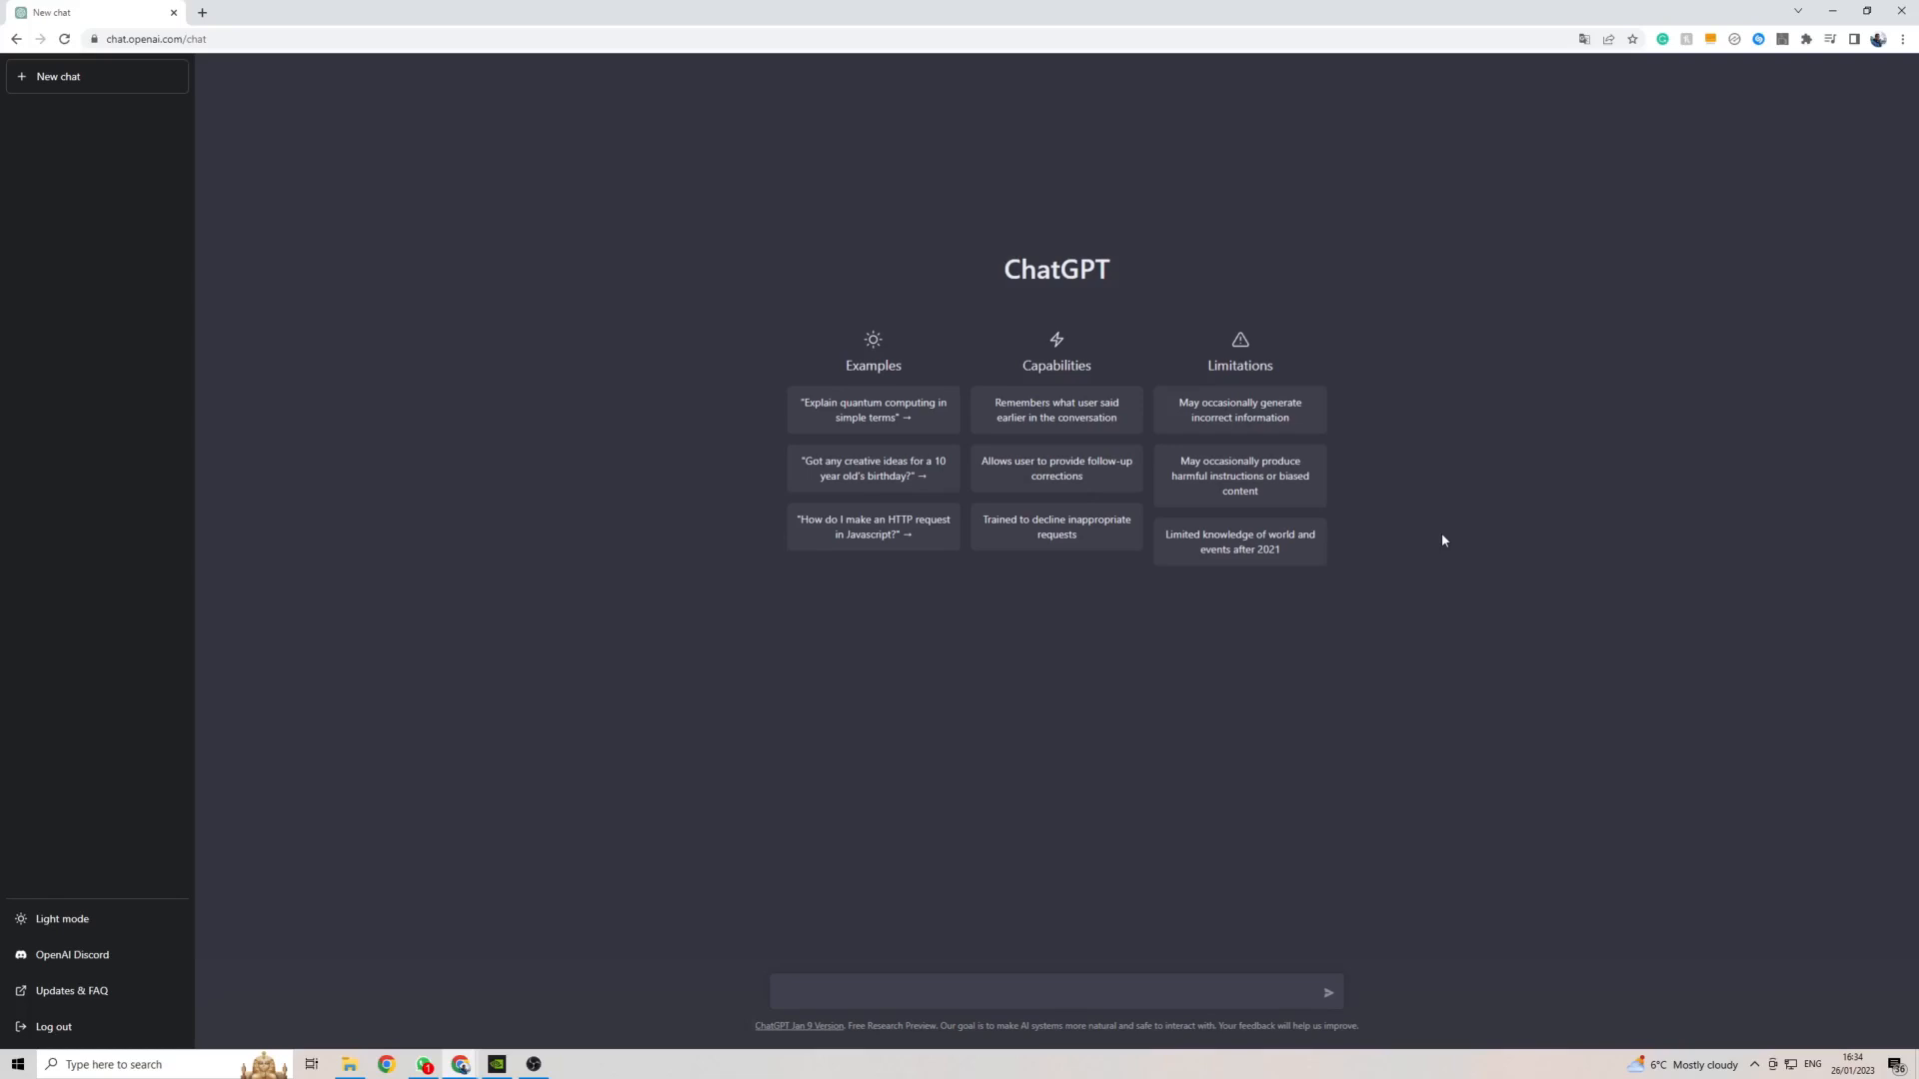
{"action": "mouse_move", "coordinate": [1515, 420]}
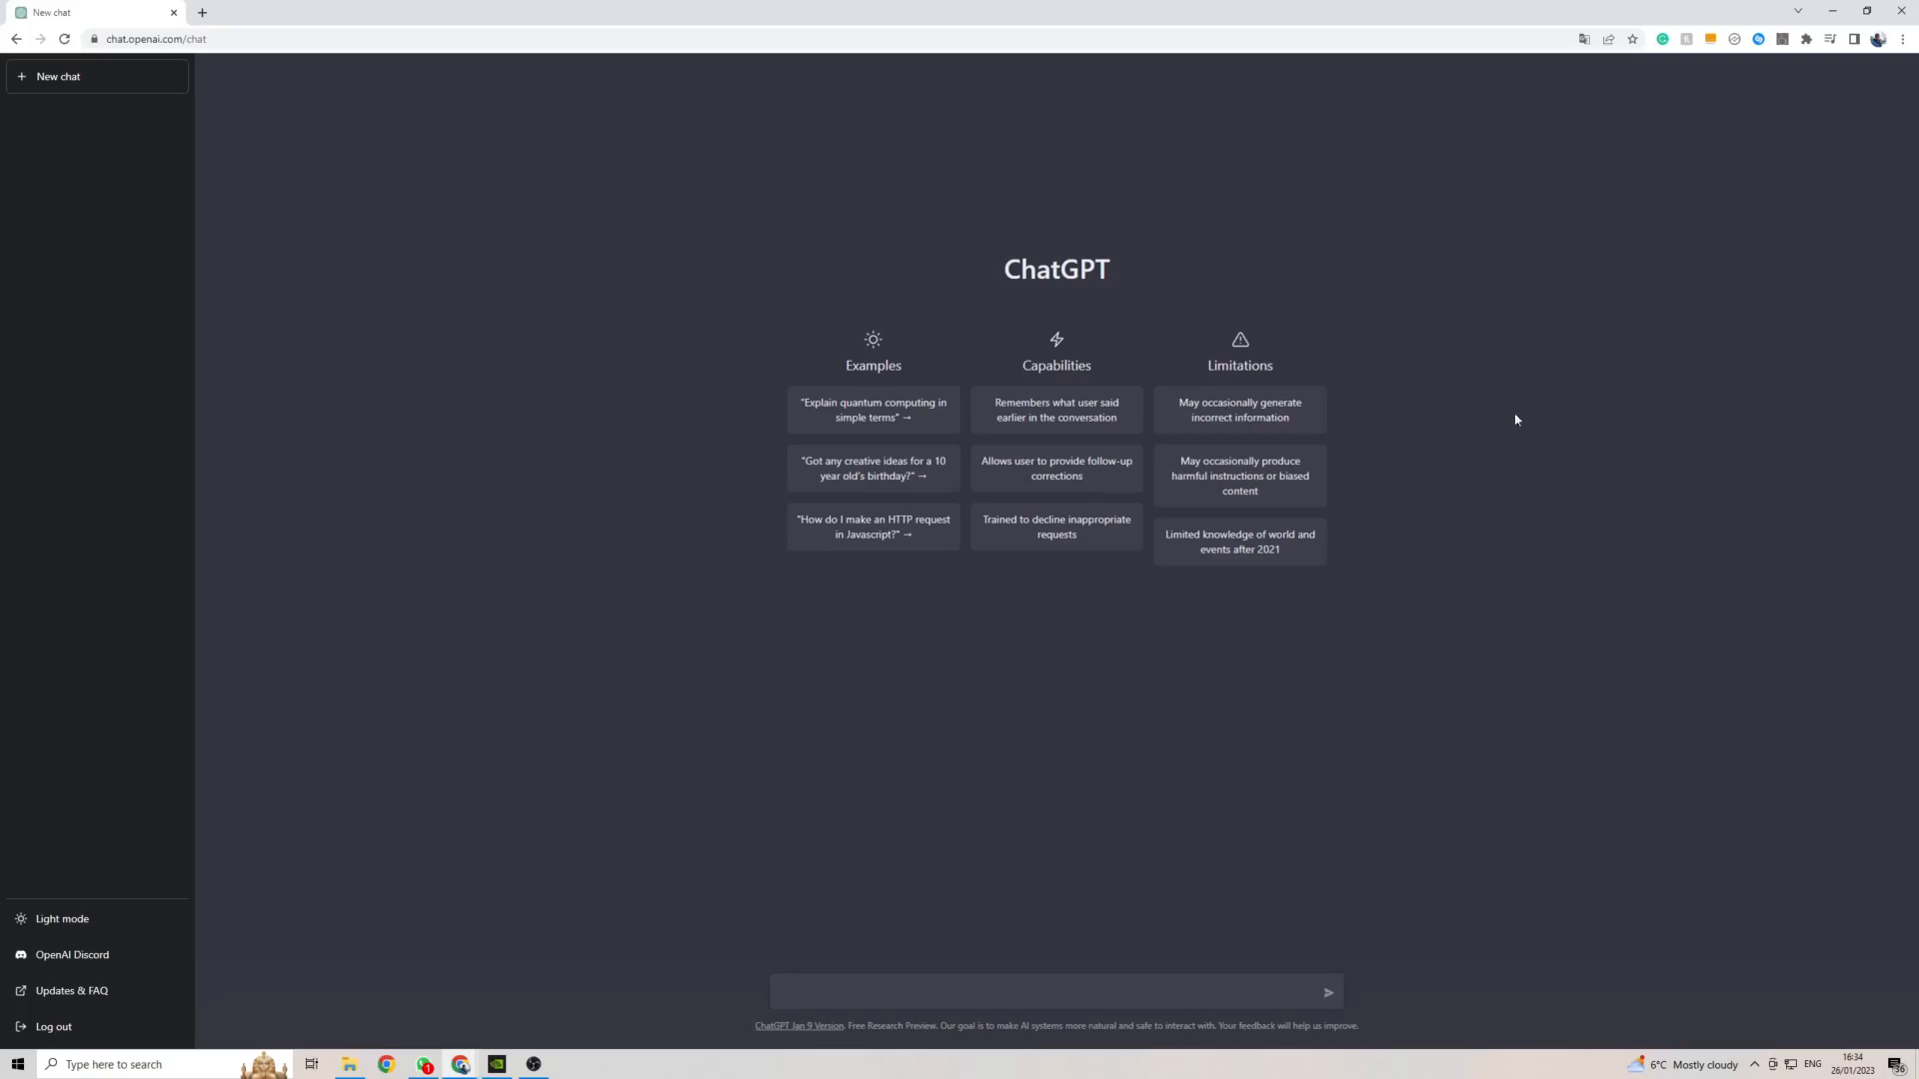
{"action": "mouse_move", "coordinate": [1512, 387]}
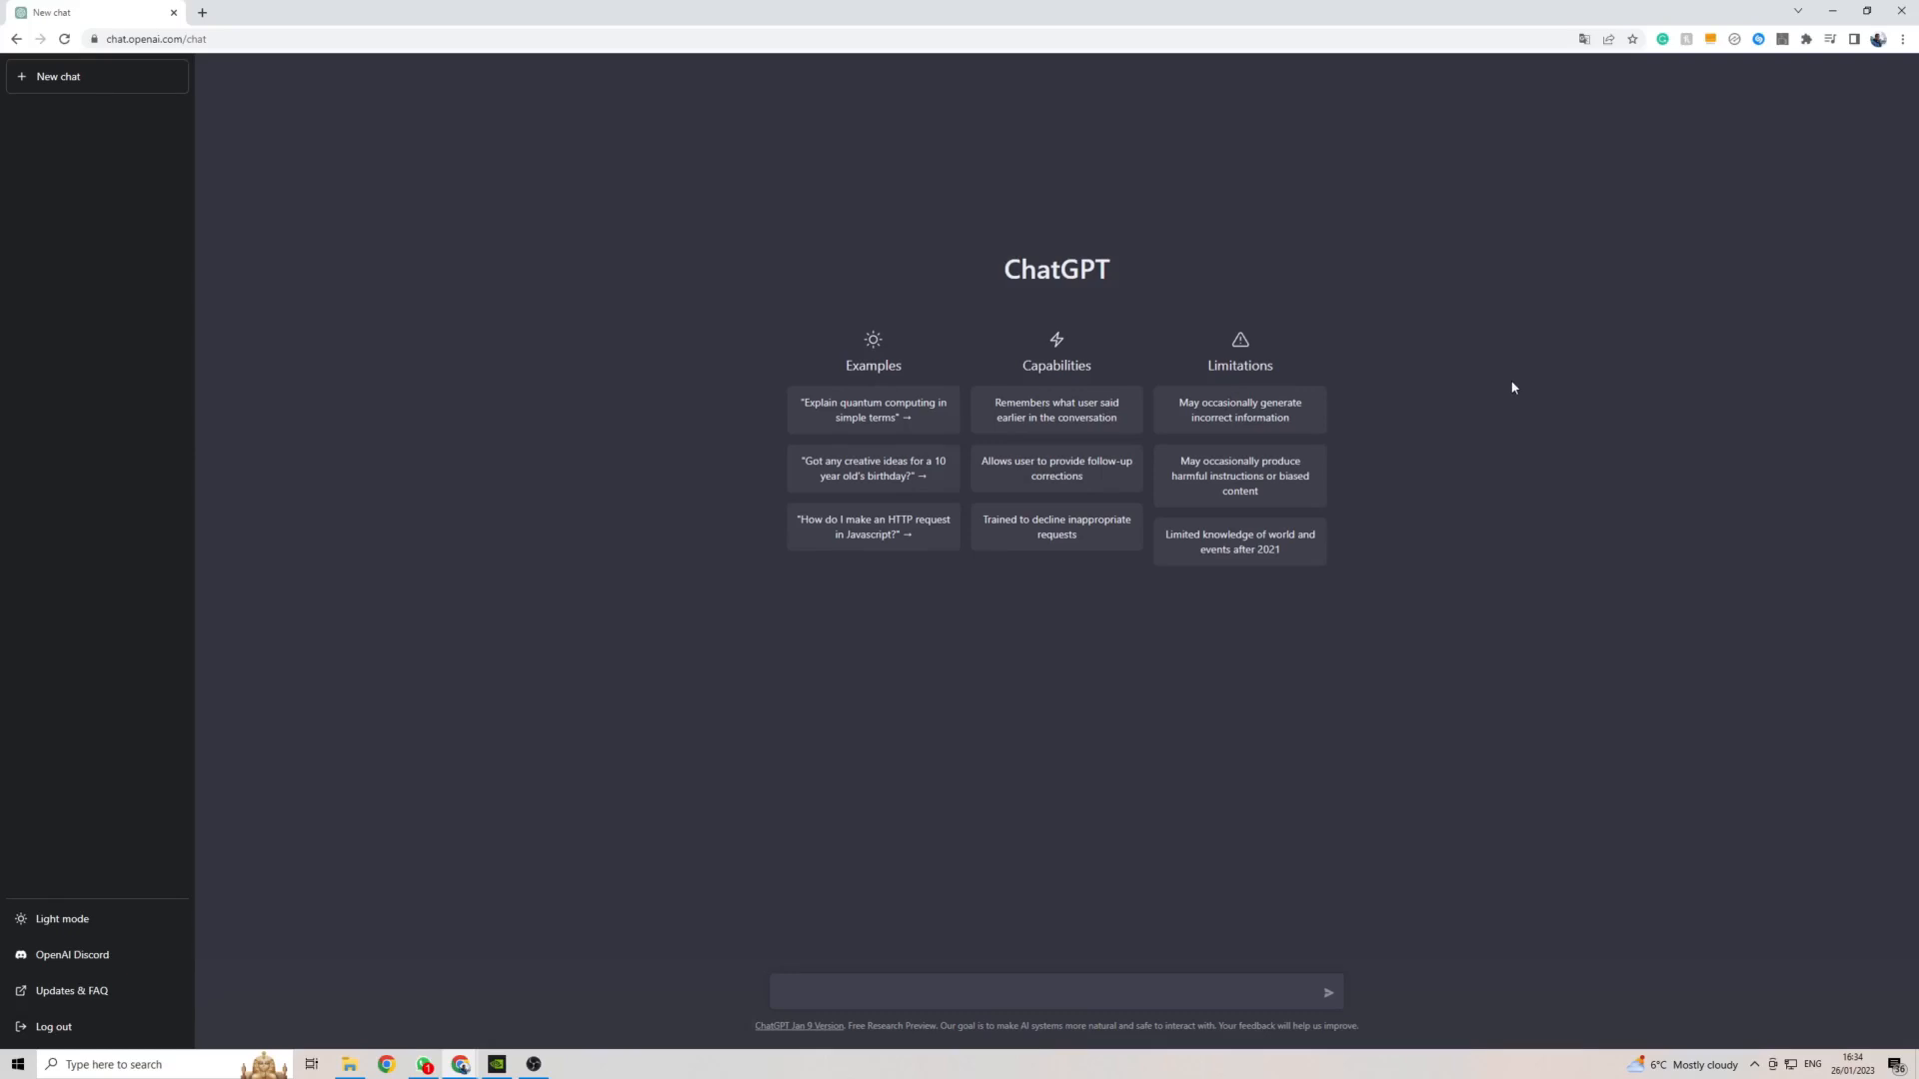
{"action": "right_click", "coordinate": [1513, 388]}
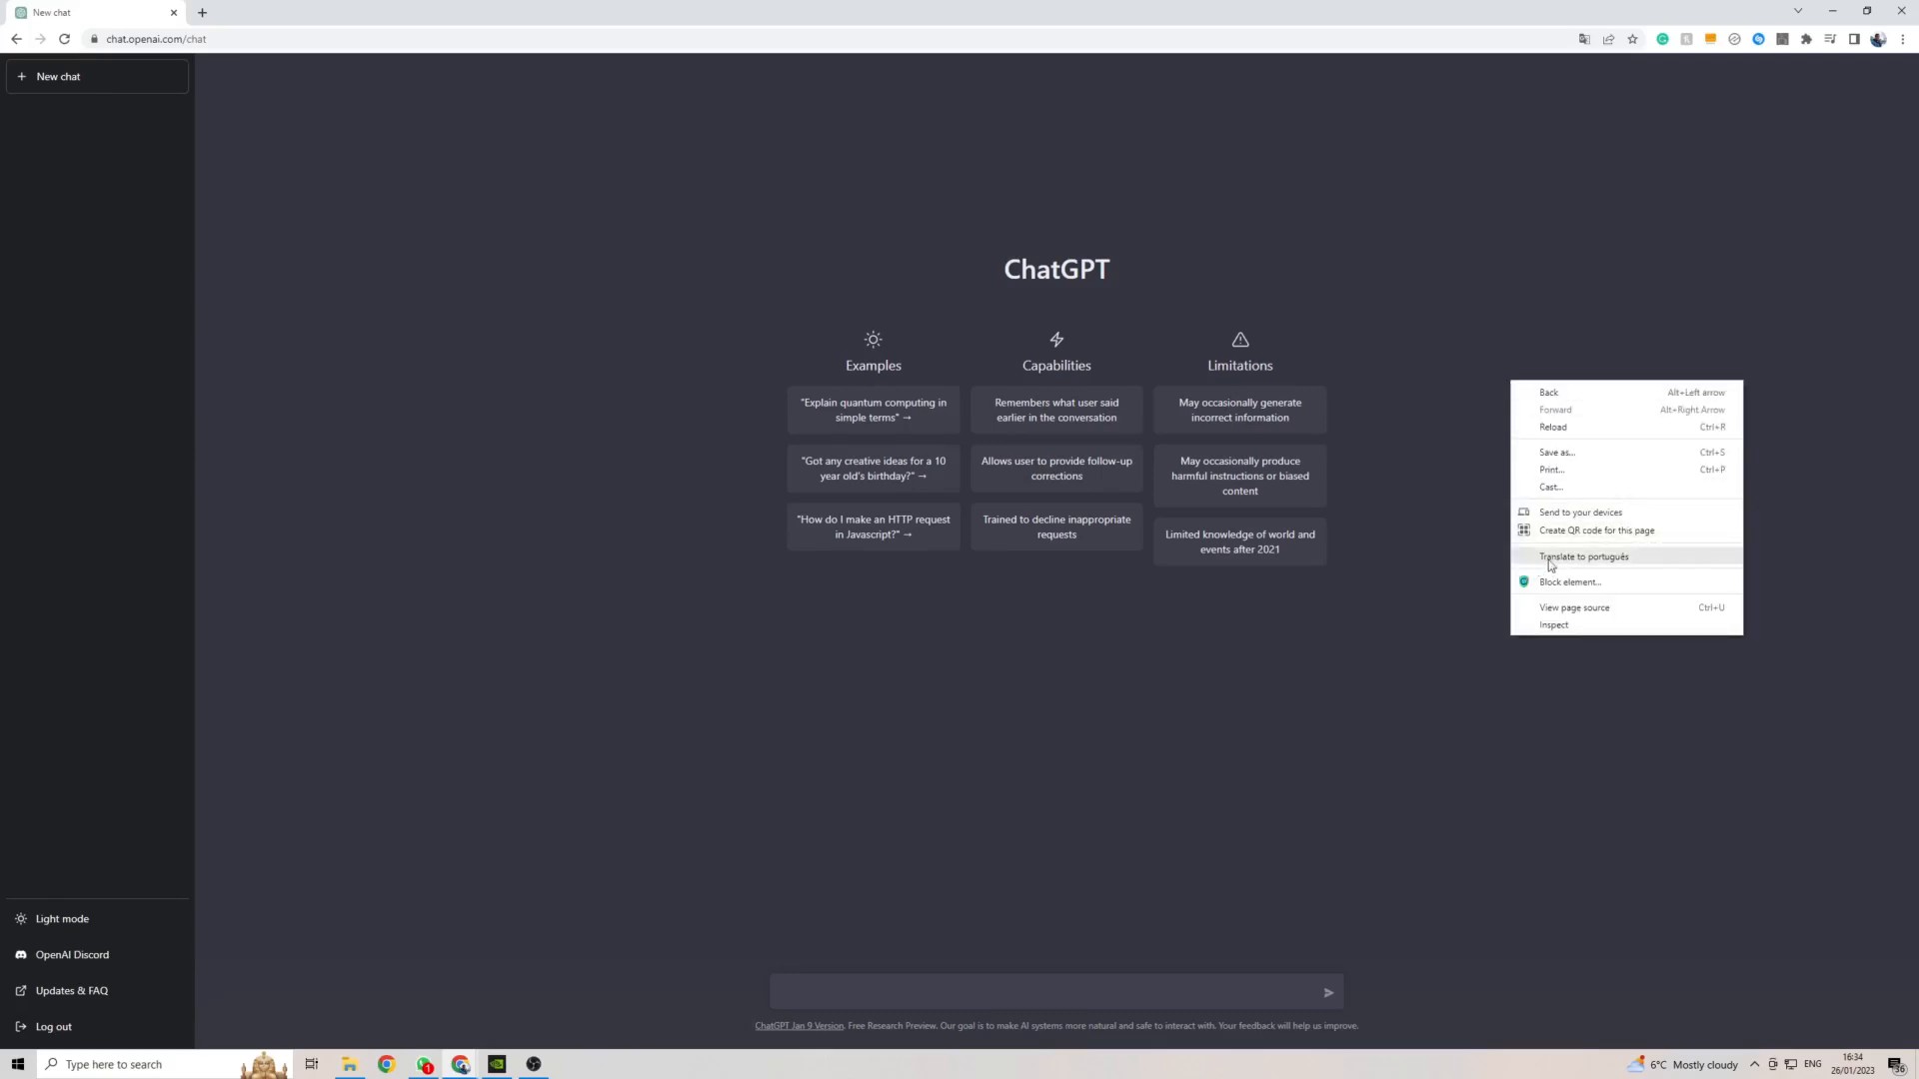
{"action": "mouse_move", "coordinate": [1588, 567]}
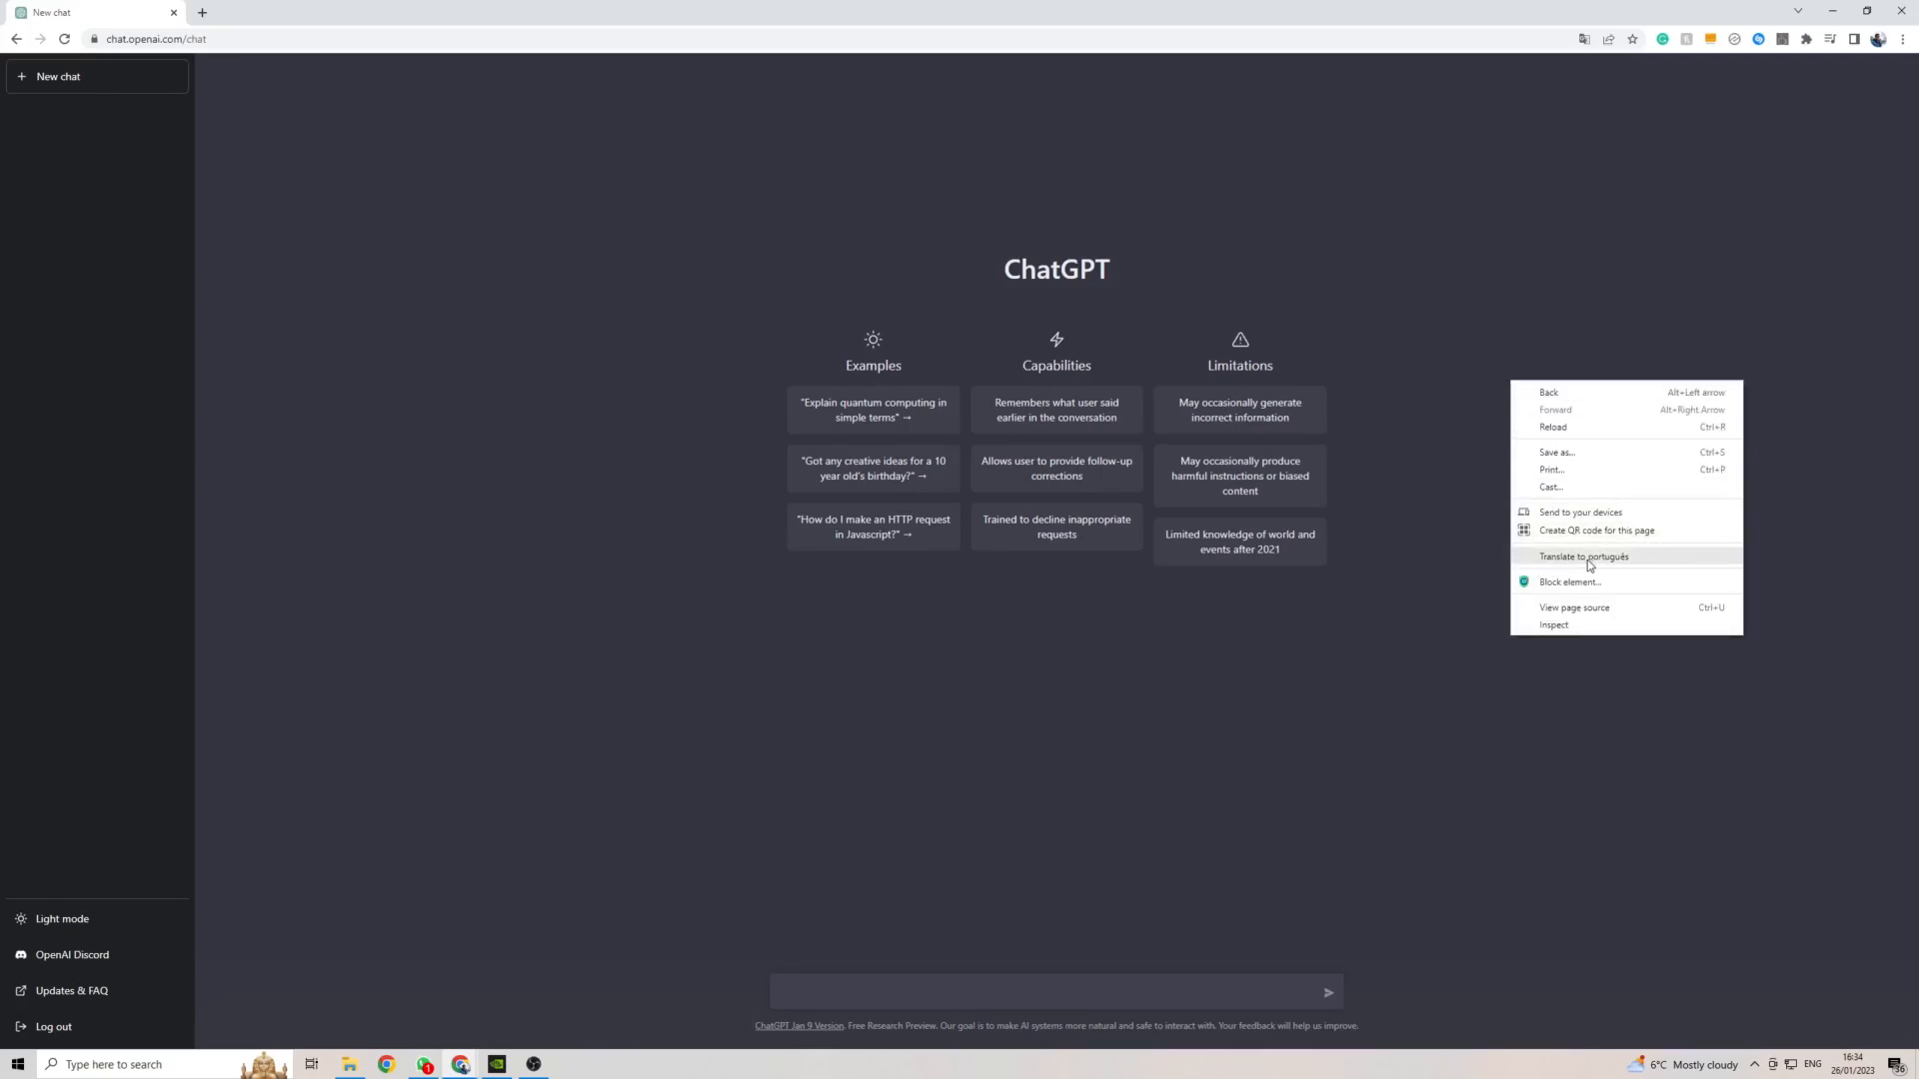
{"action": "mouse_move", "coordinate": [1548, 558]}
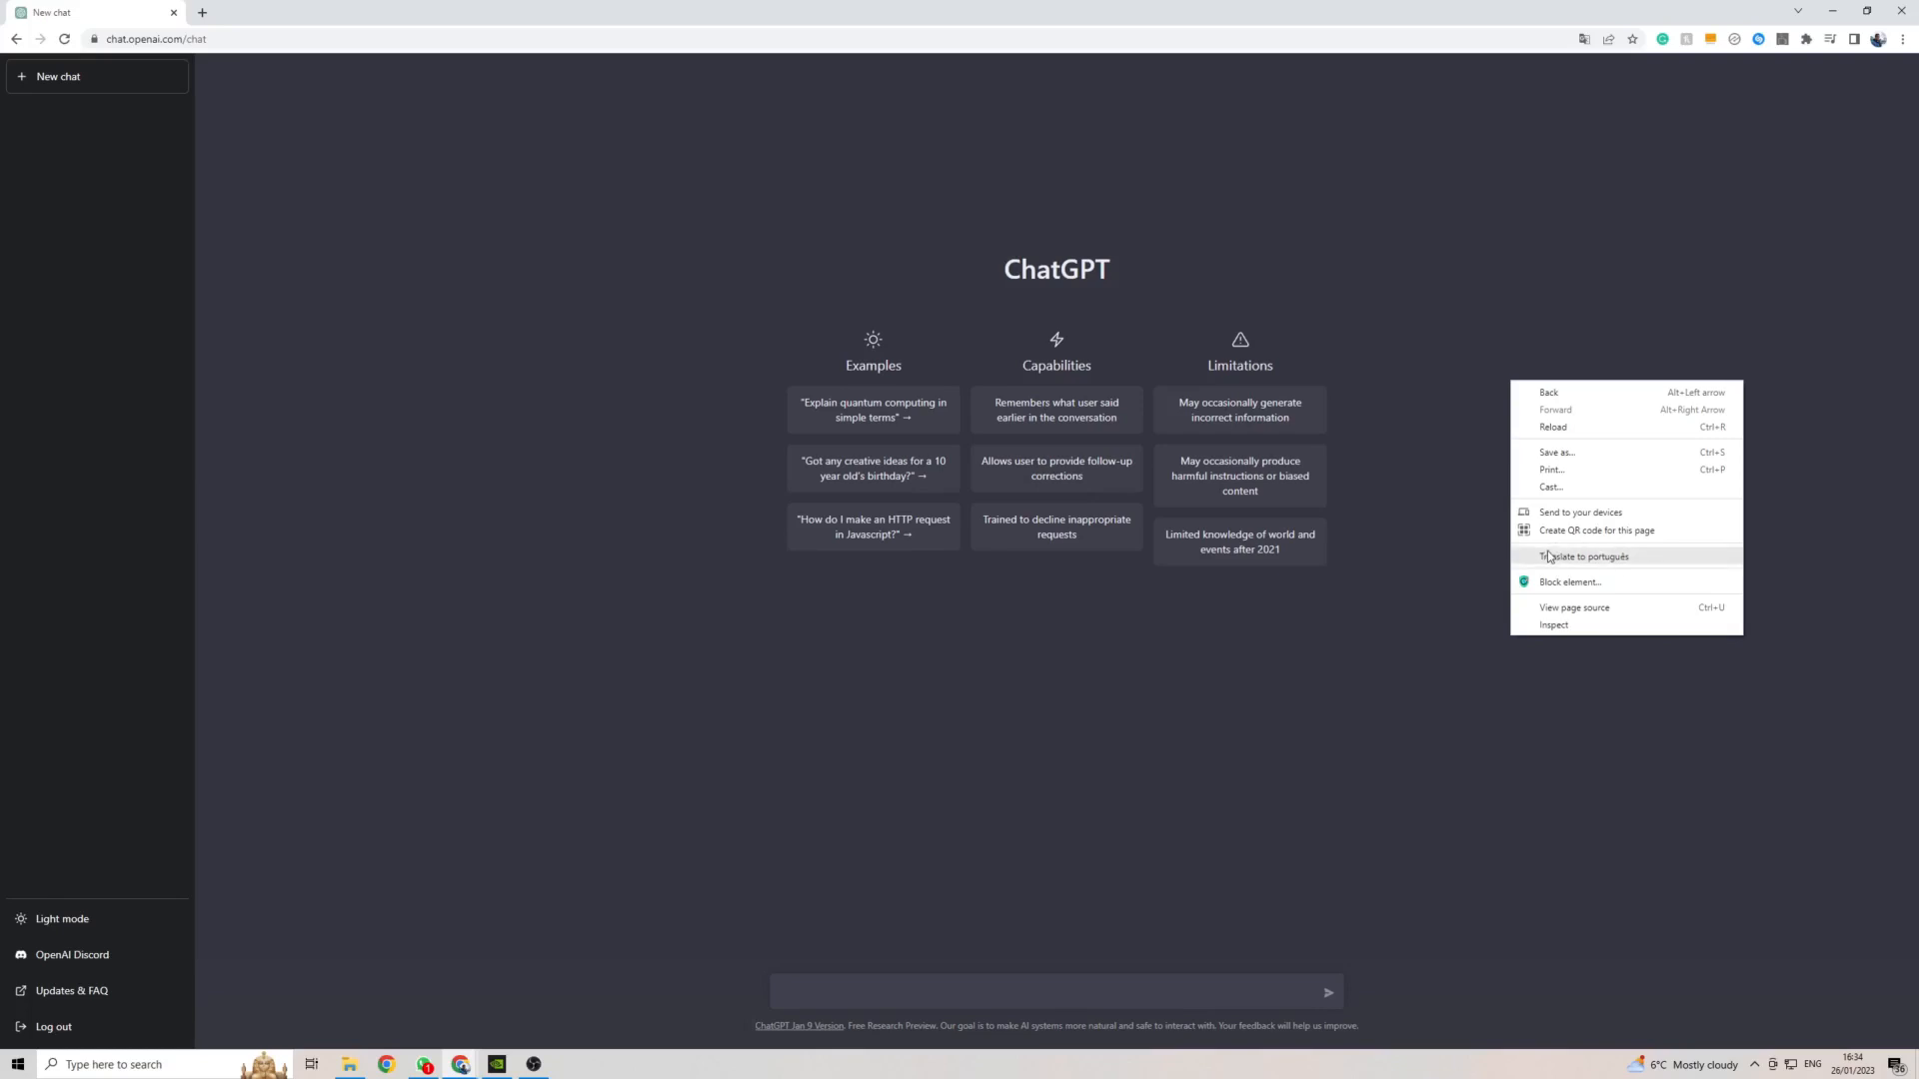
{"action": "mouse_move", "coordinate": [1552, 561]}
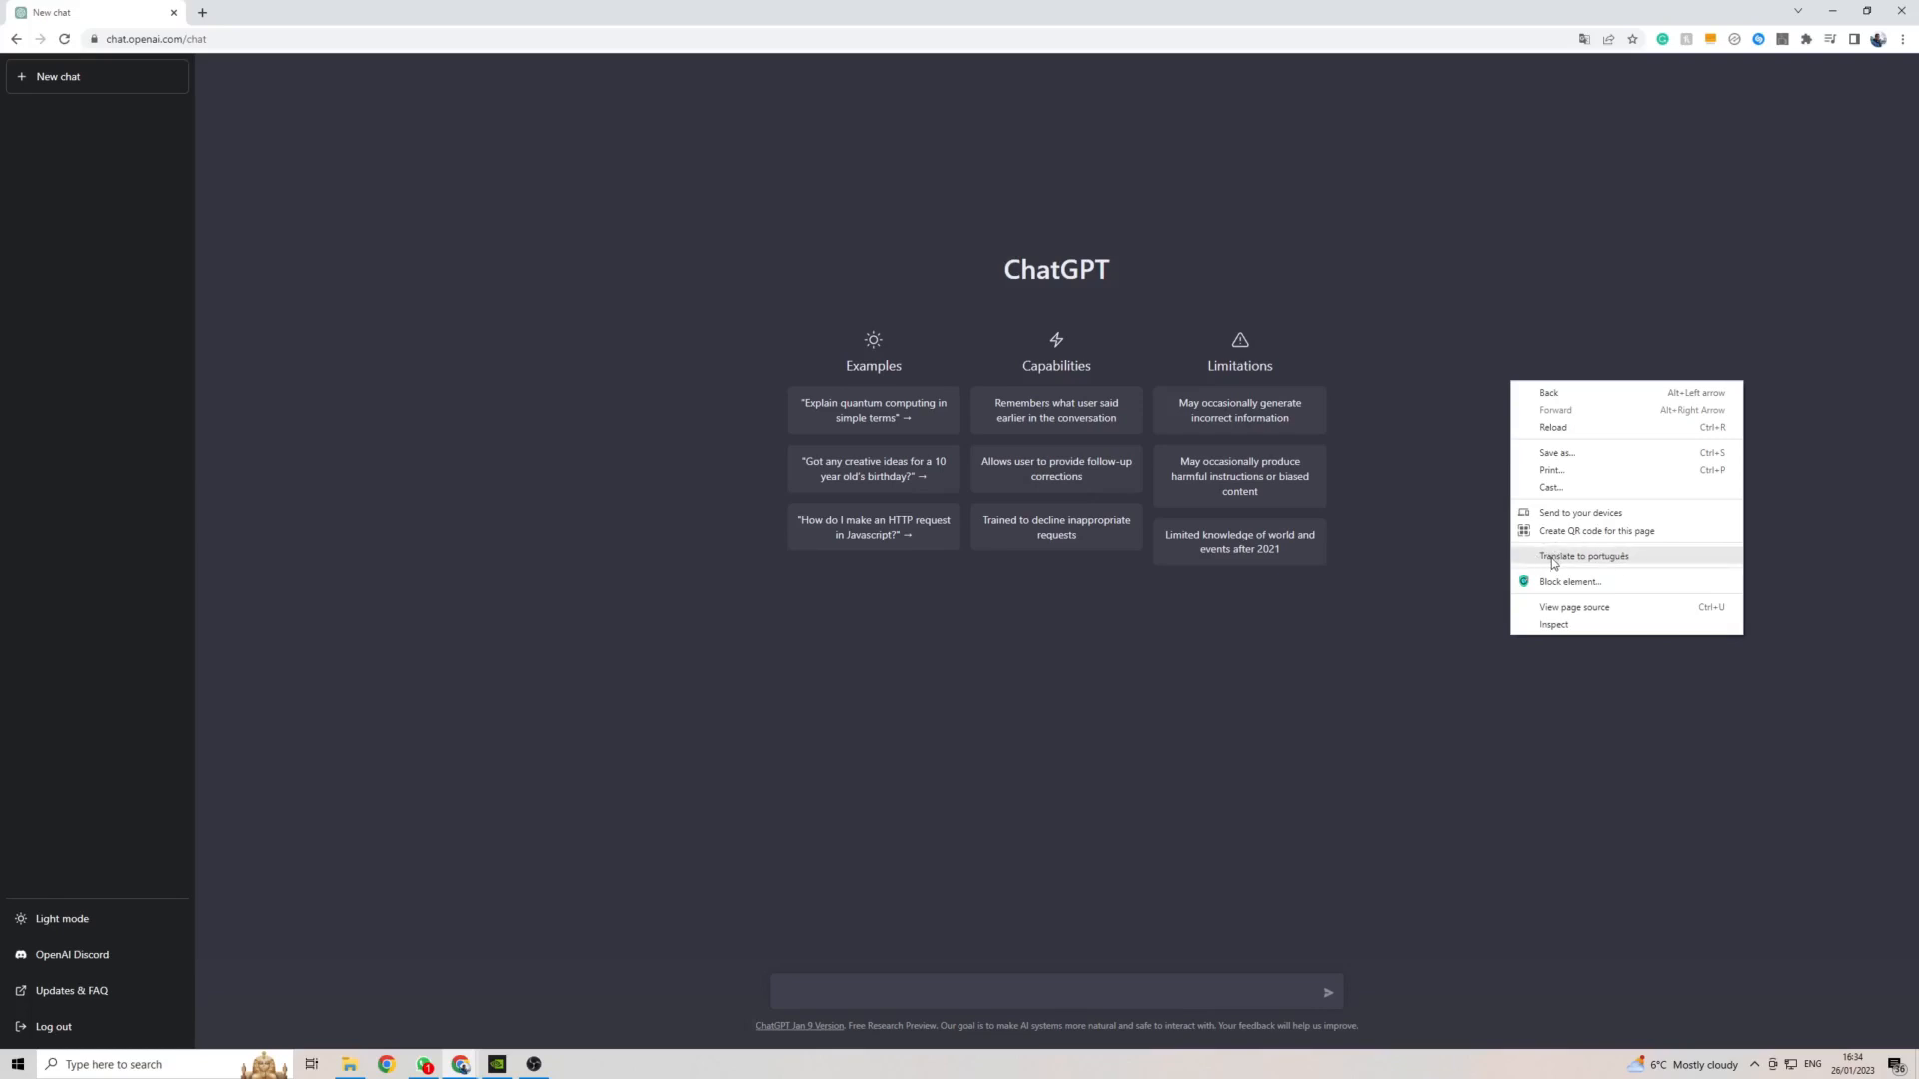
{"action": "left_click", "coordinate": [1583, 558]}
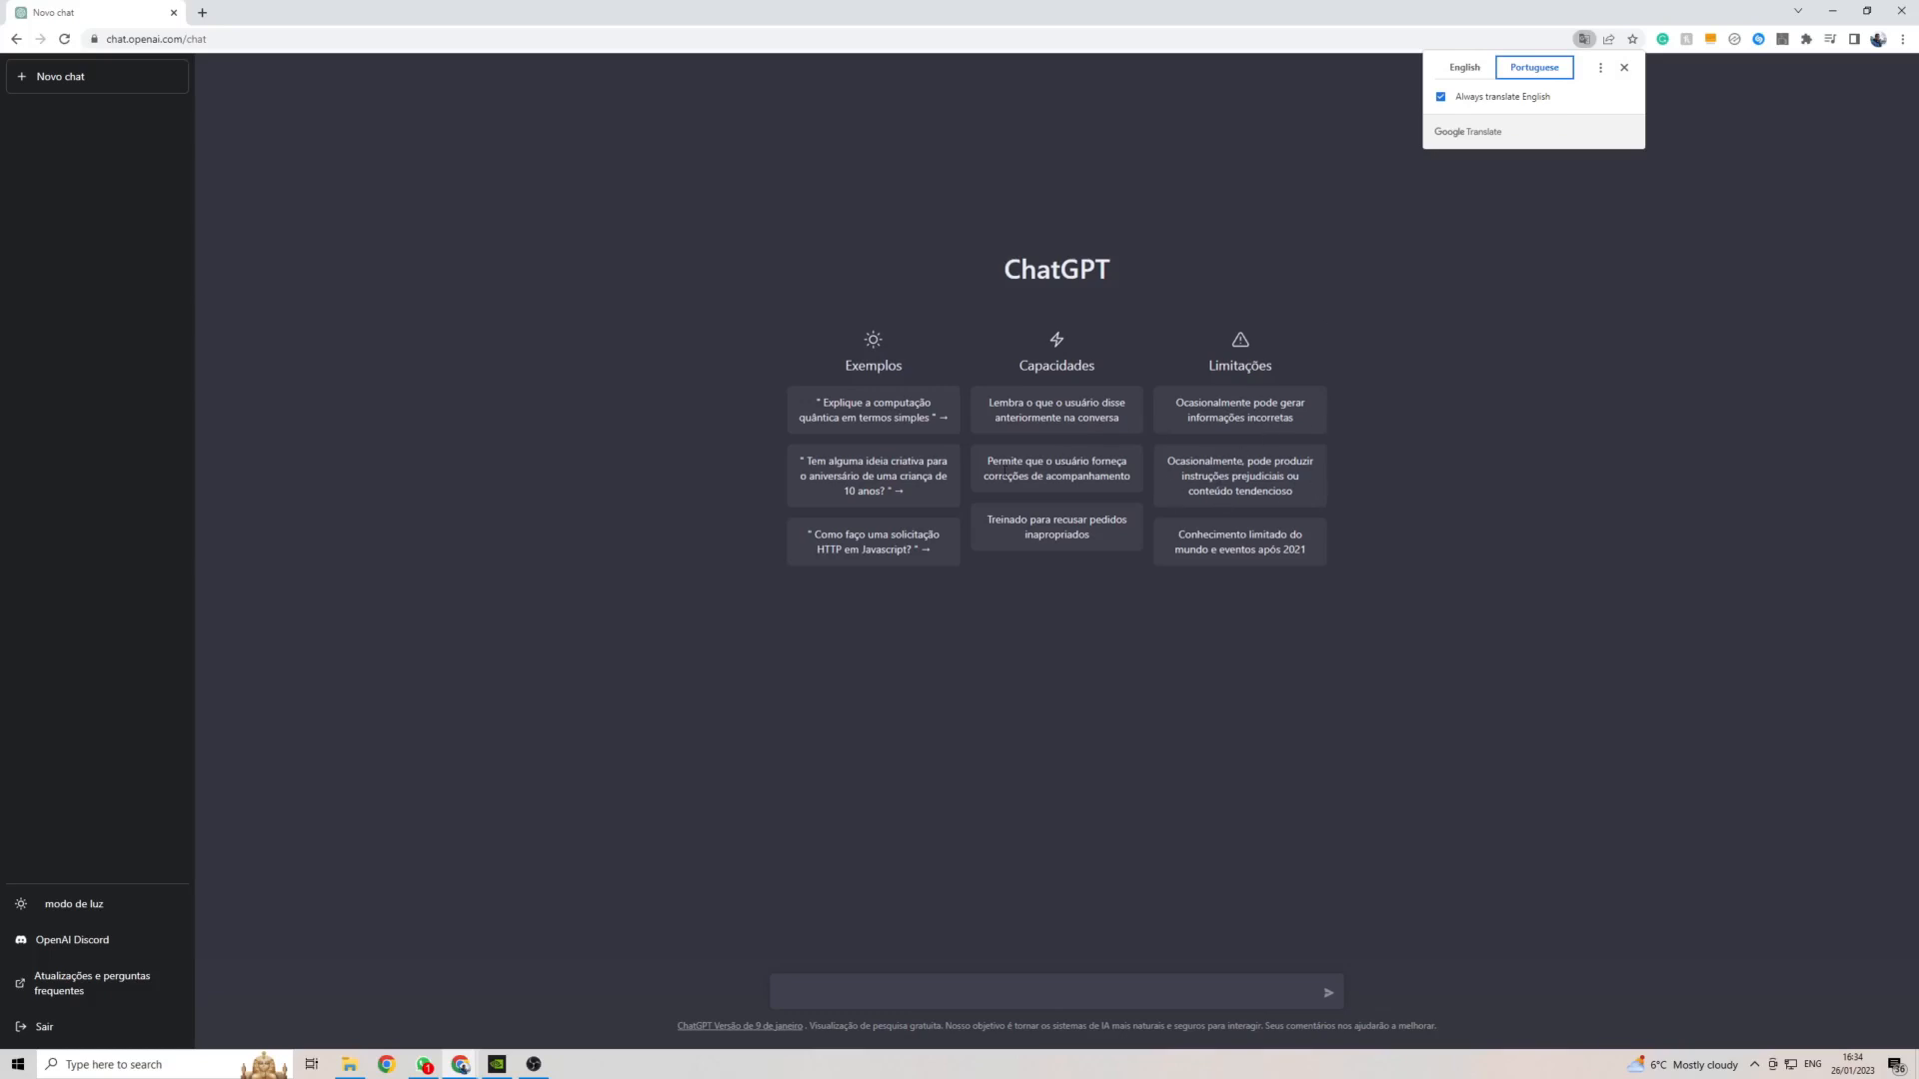
{"action": "left_click", "coordinate": [1463, 67]}
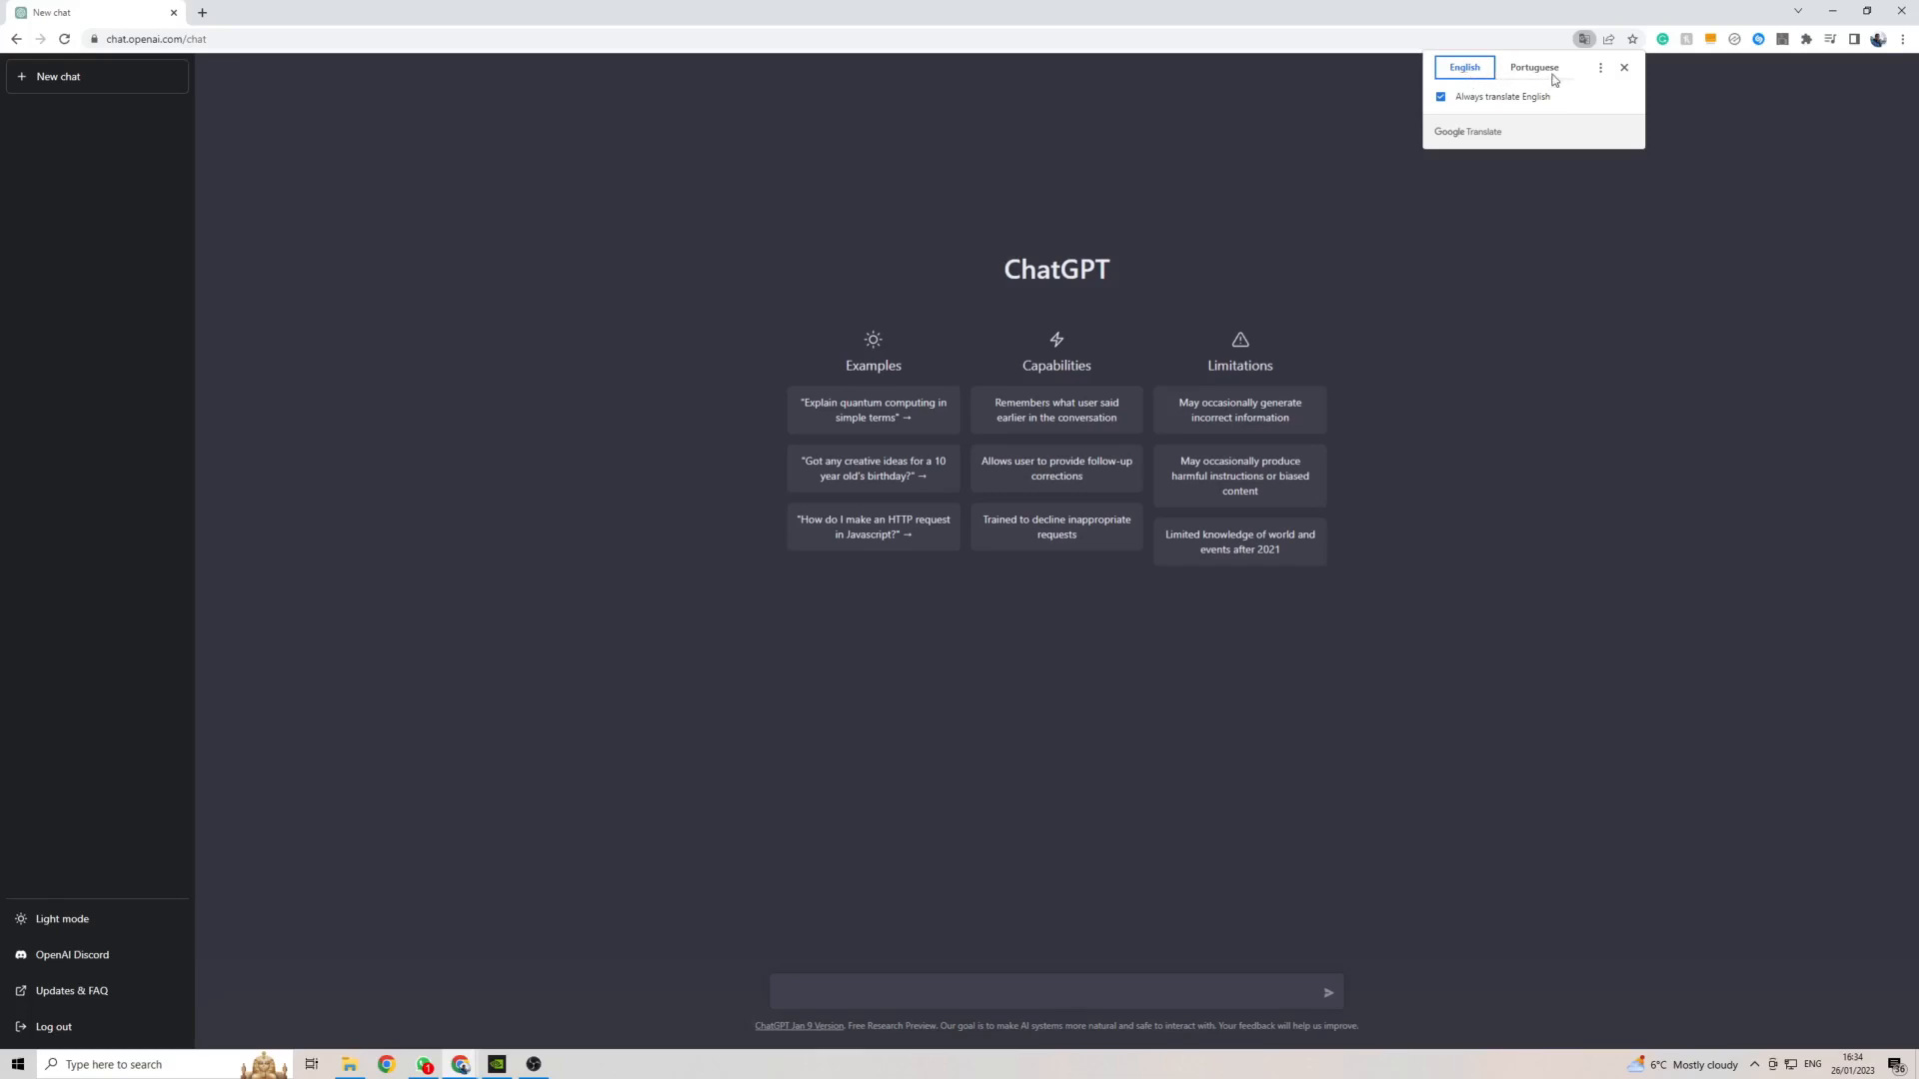
Switch the page back to Portuguese and choose Portuguese as the target language
{"action": "left_click", "coordinate": [1534, 67]}
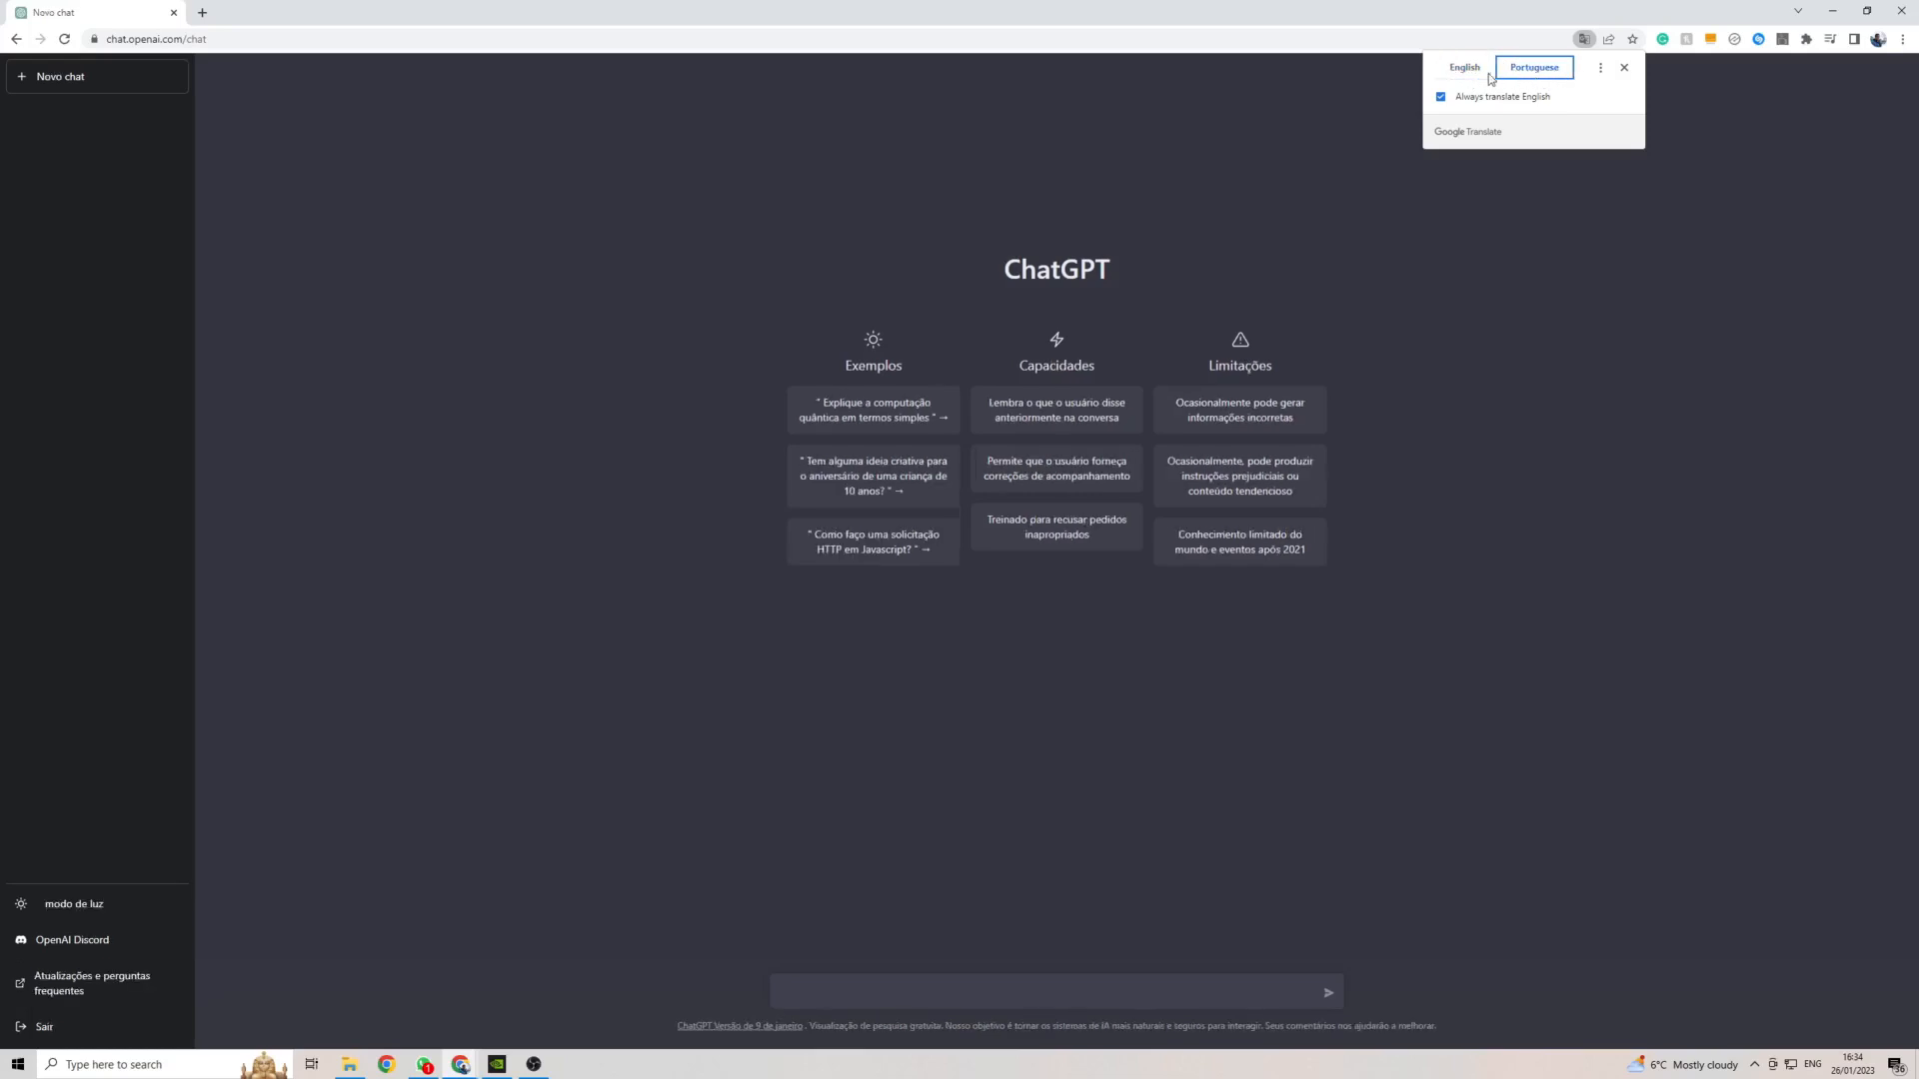
{"action": "left_click", "coordinate": [1599, 67]}
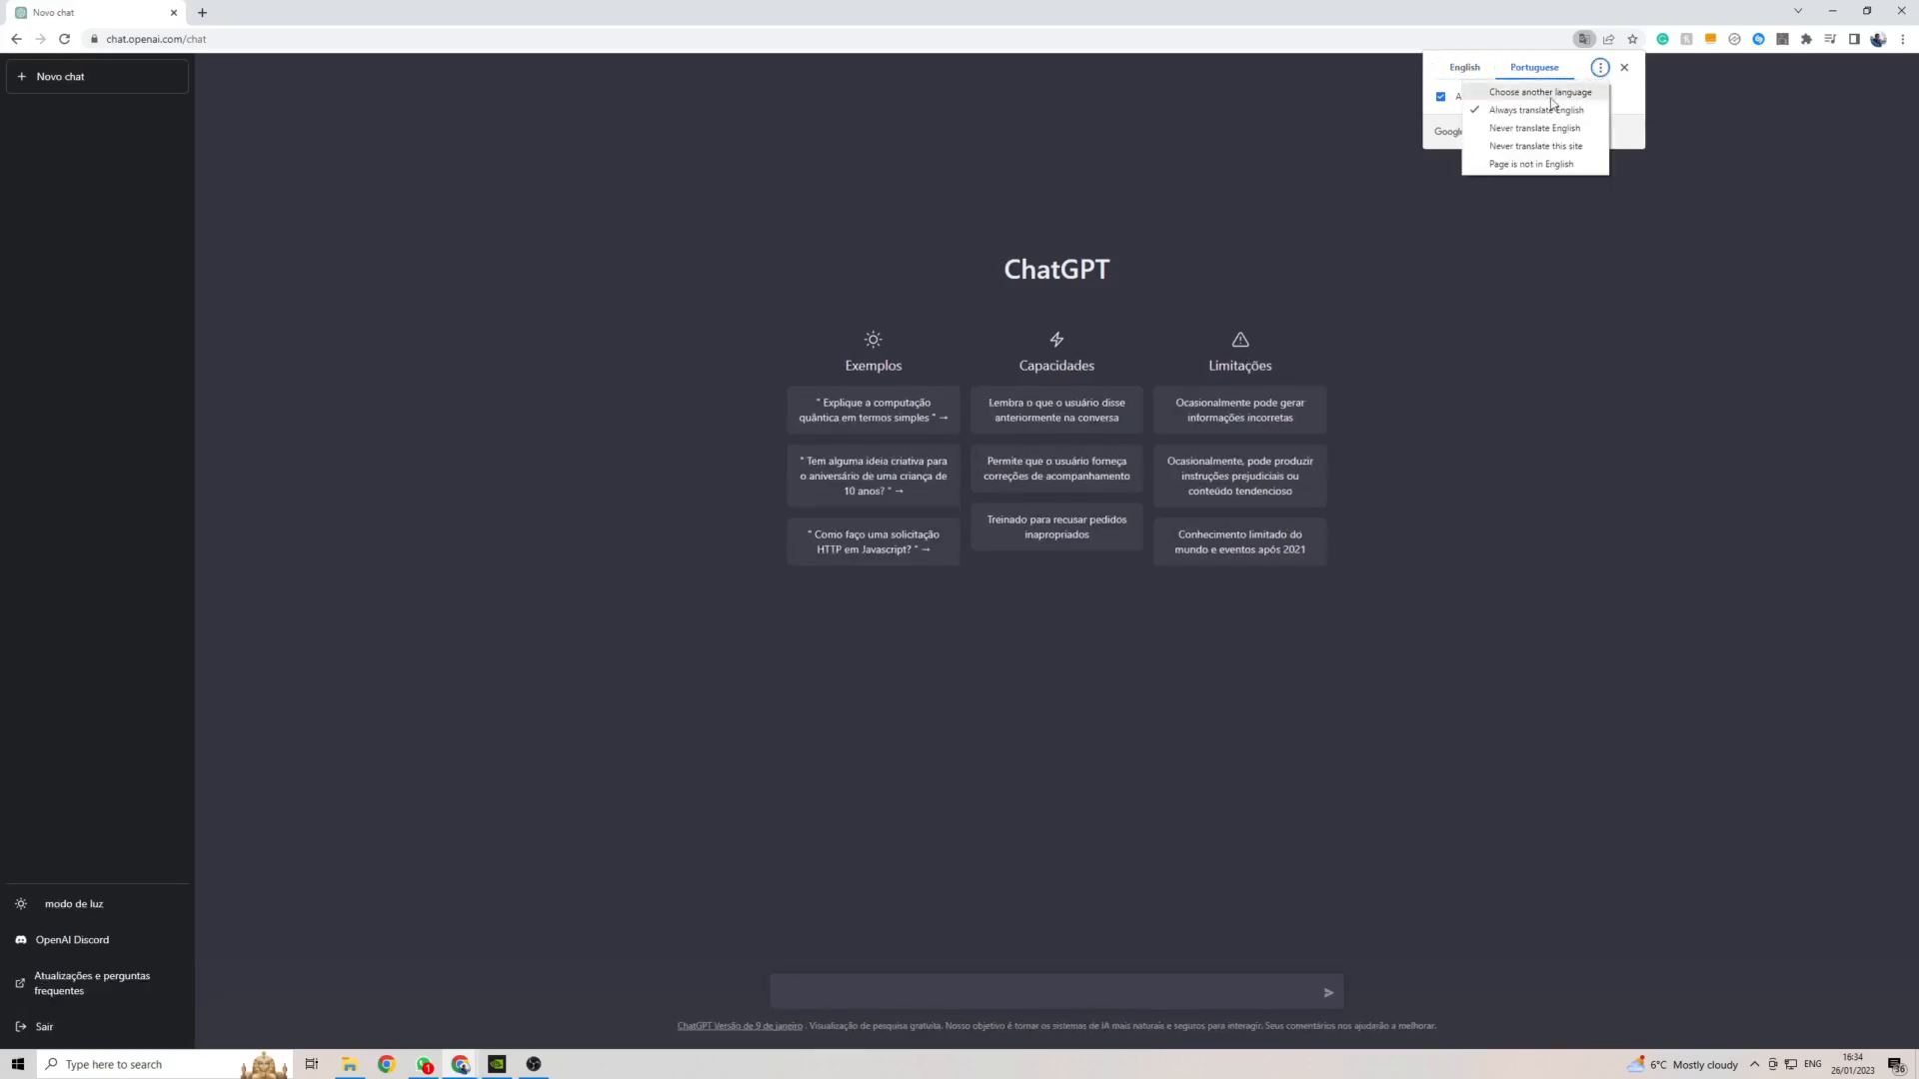
{"action": "left_click", "coordinate": [1541, 91]}
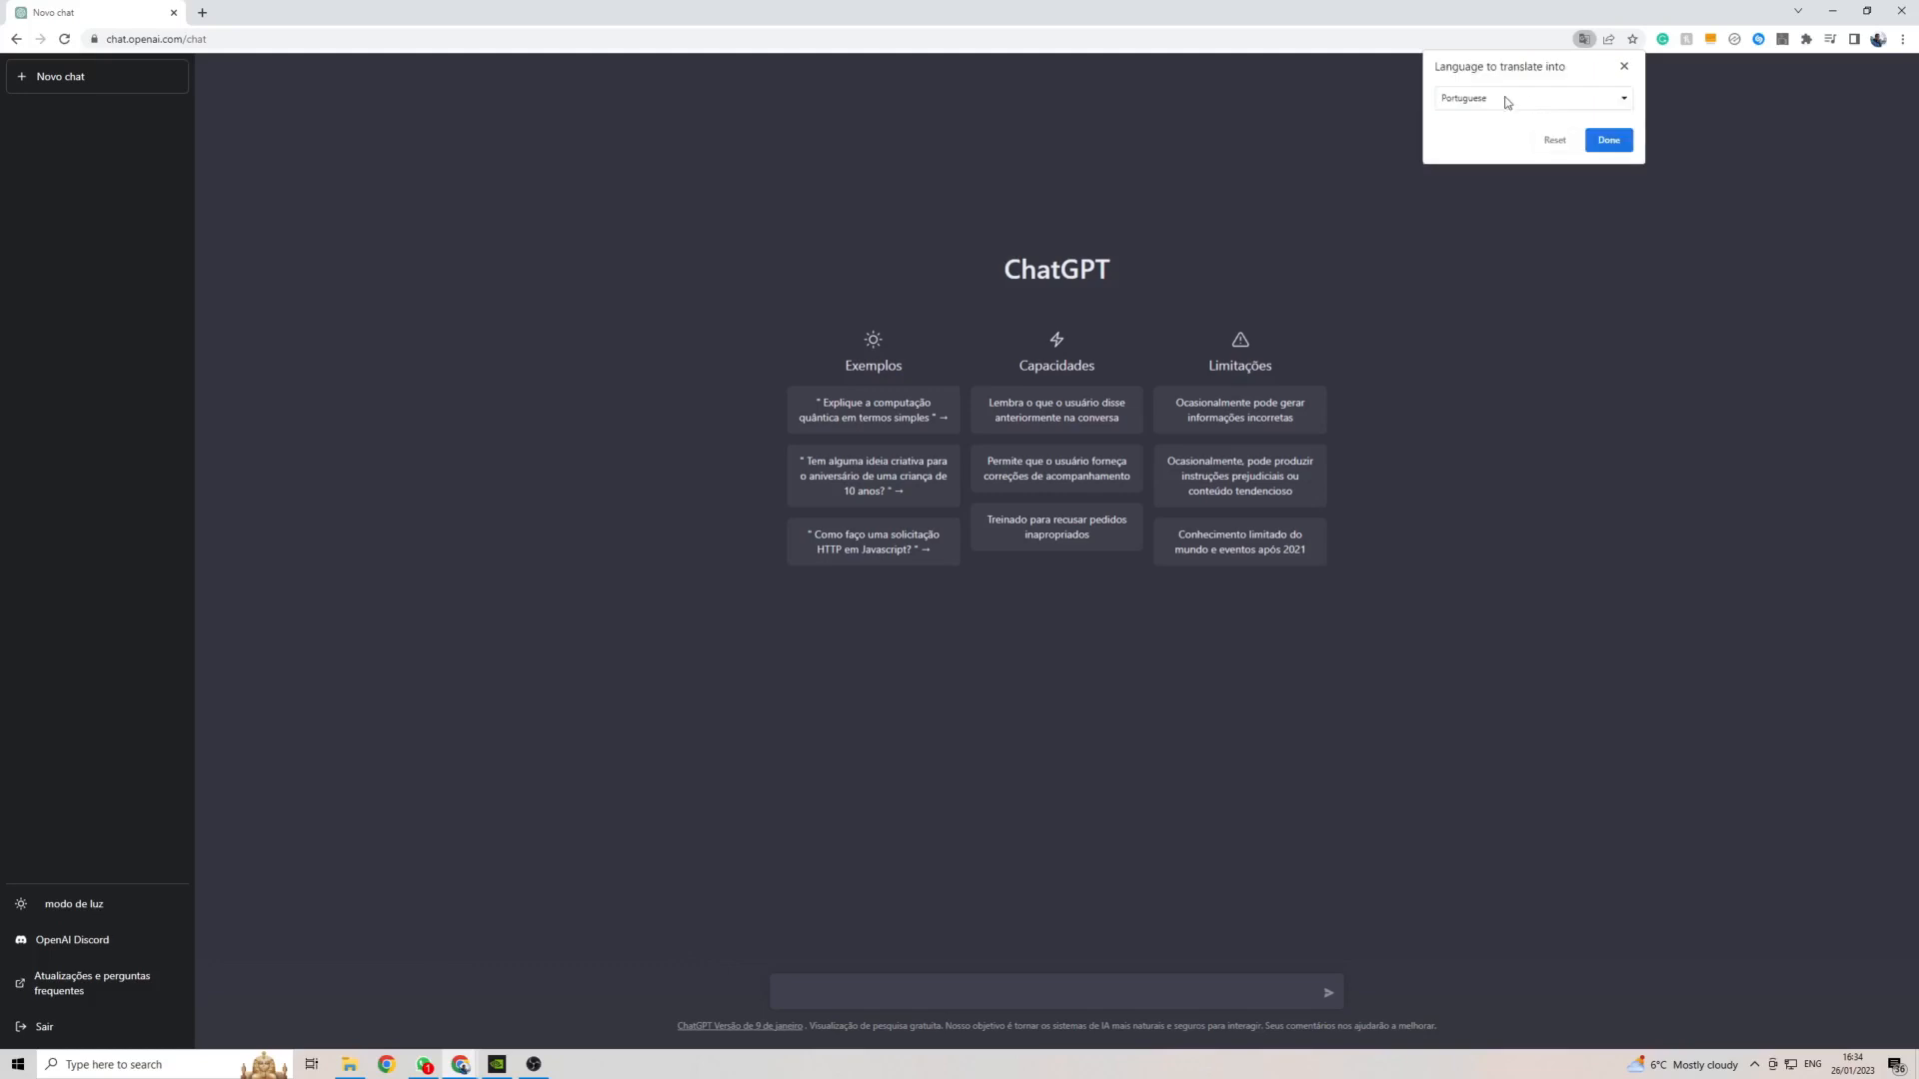
{"action": "left_click", "coordinate": [1530, 98]}
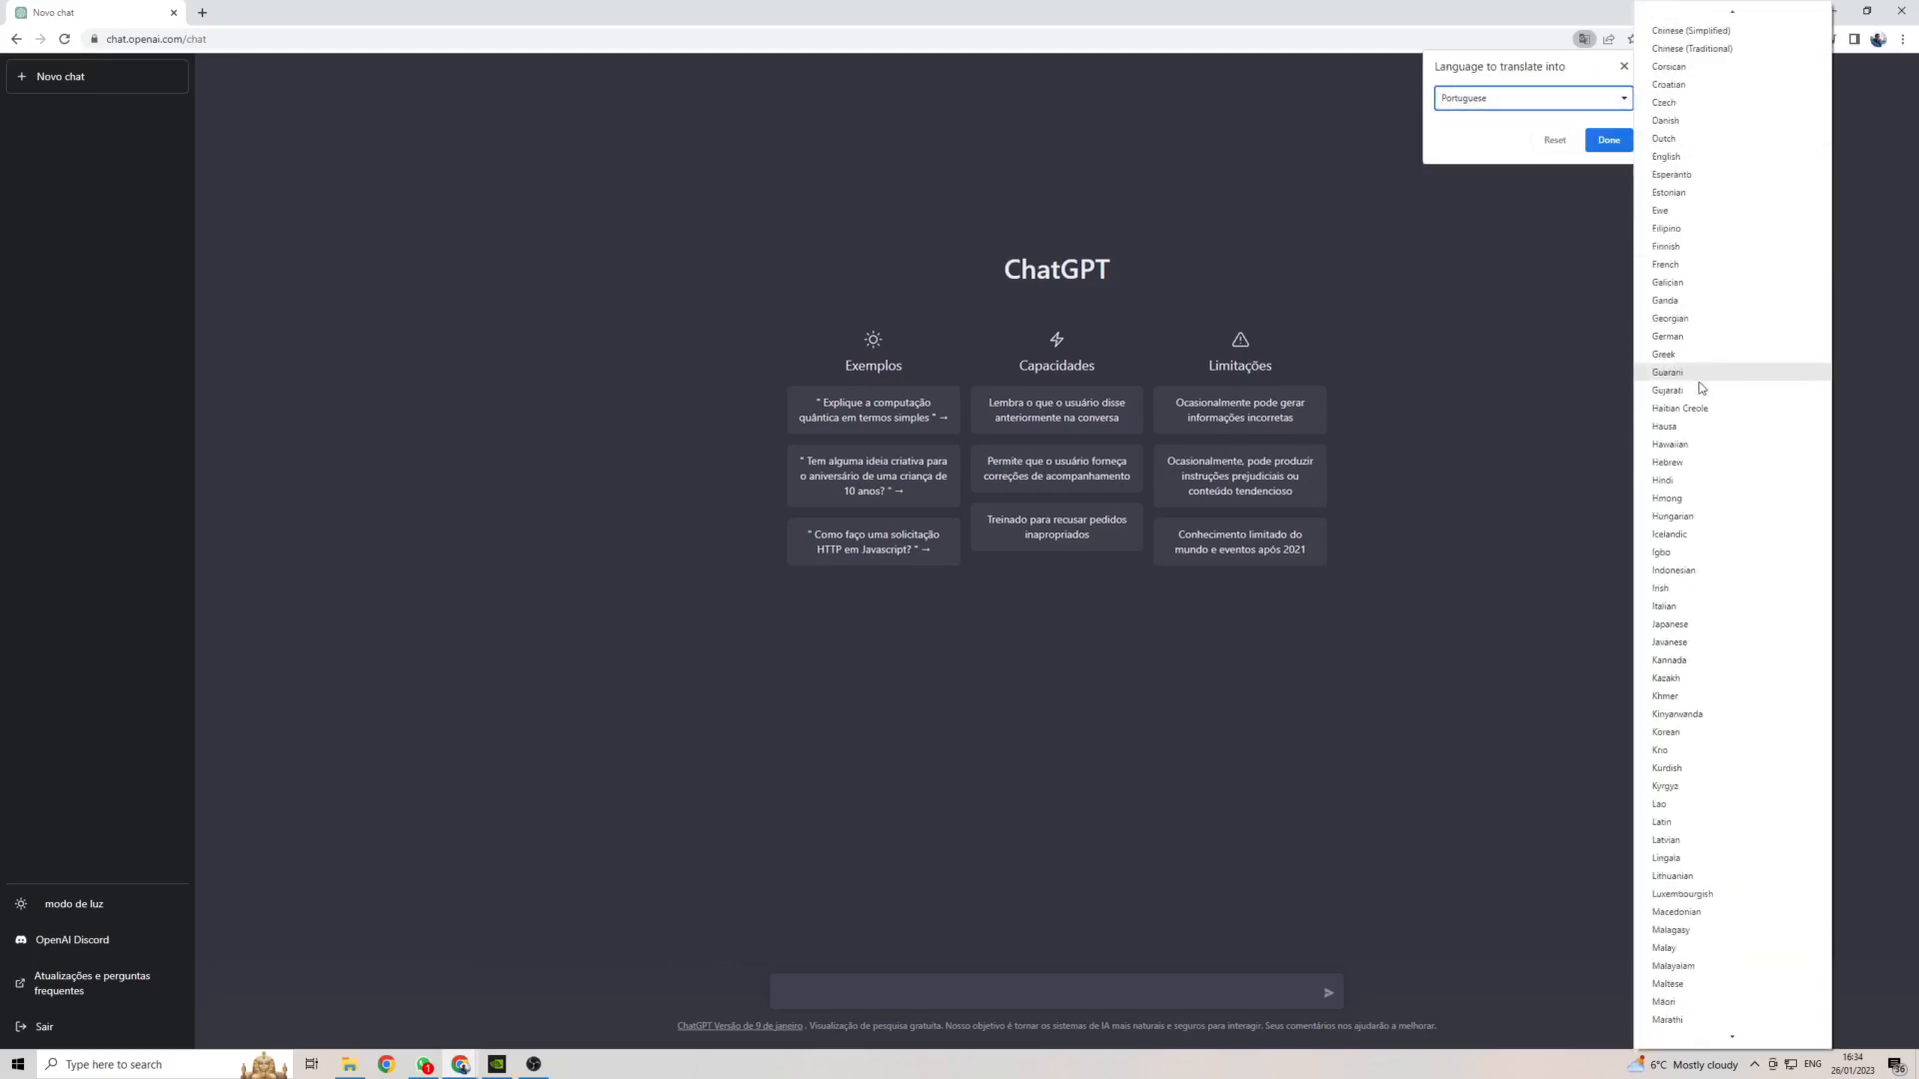
{"action": "scroll", "scroll_direction": "down", "scroll_amount": 3}
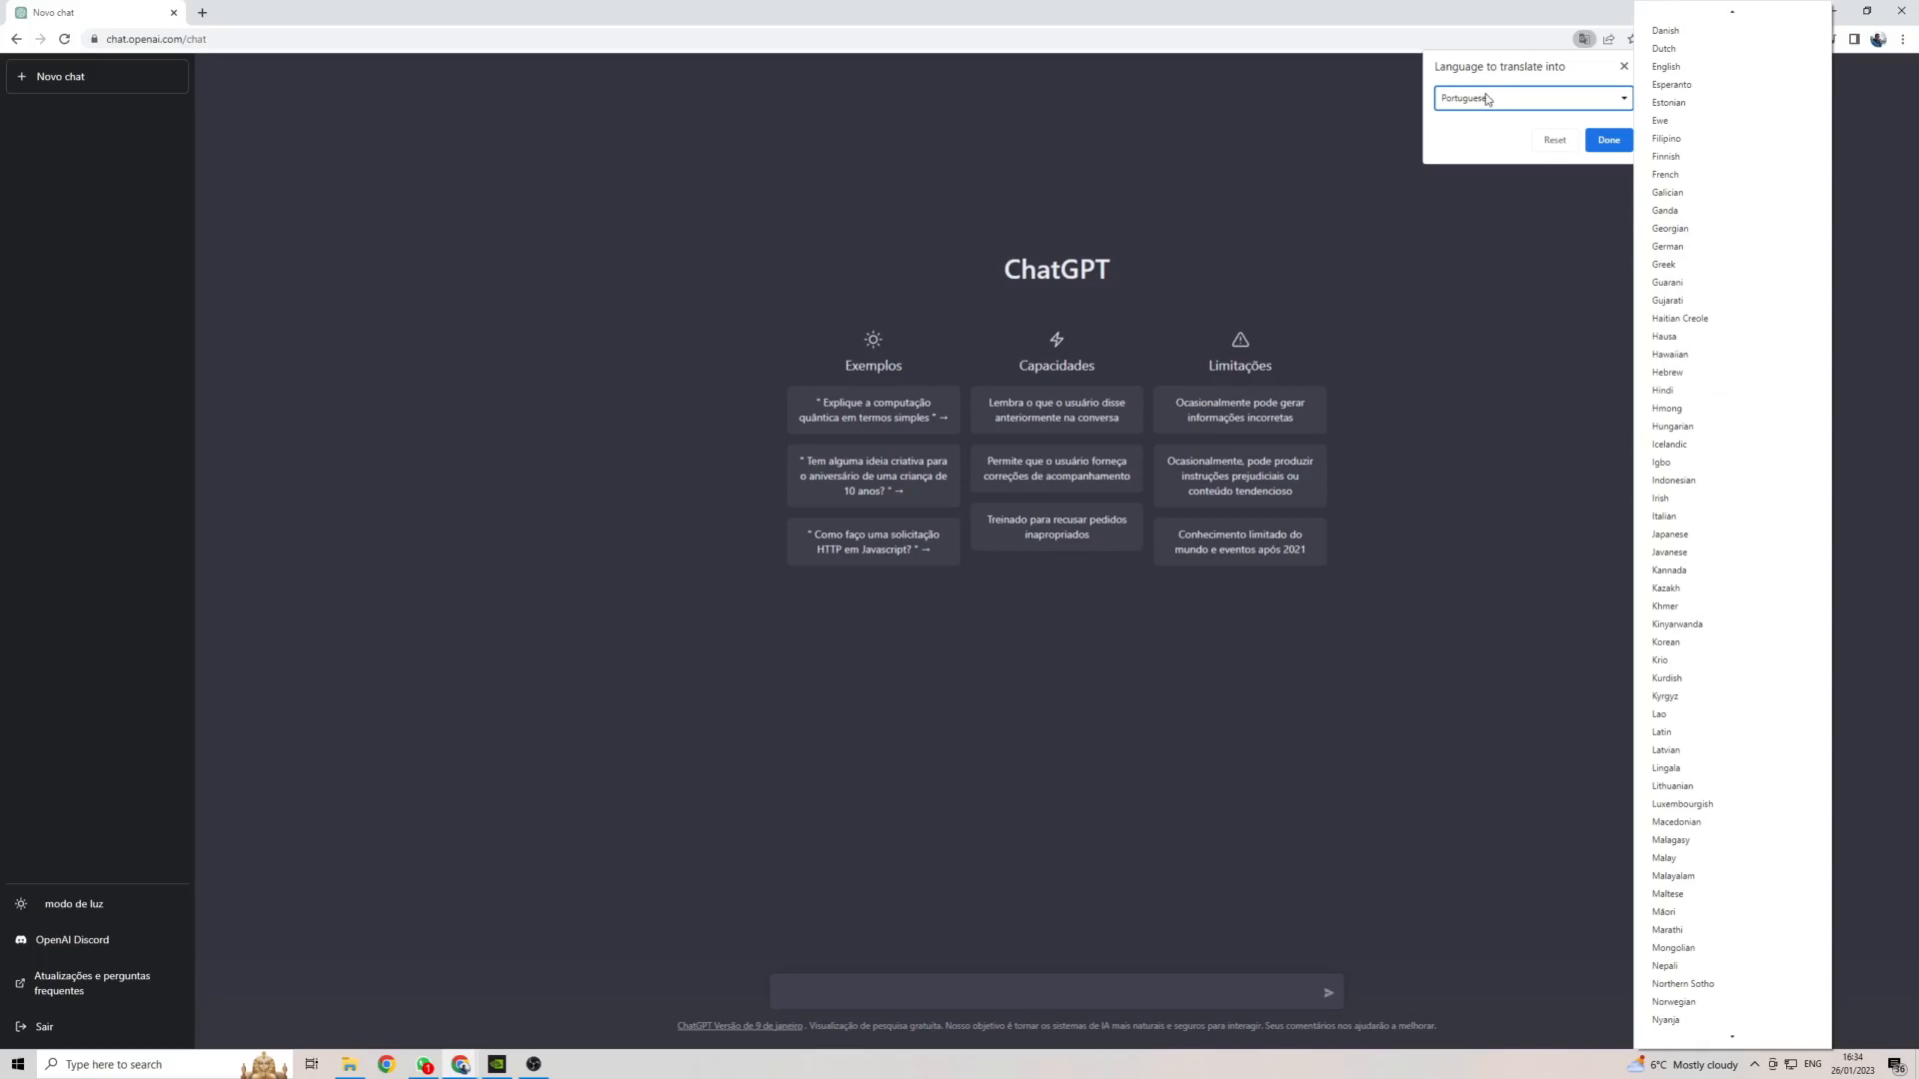
{"action": "left_click", "coordinate": [1607, 138]}
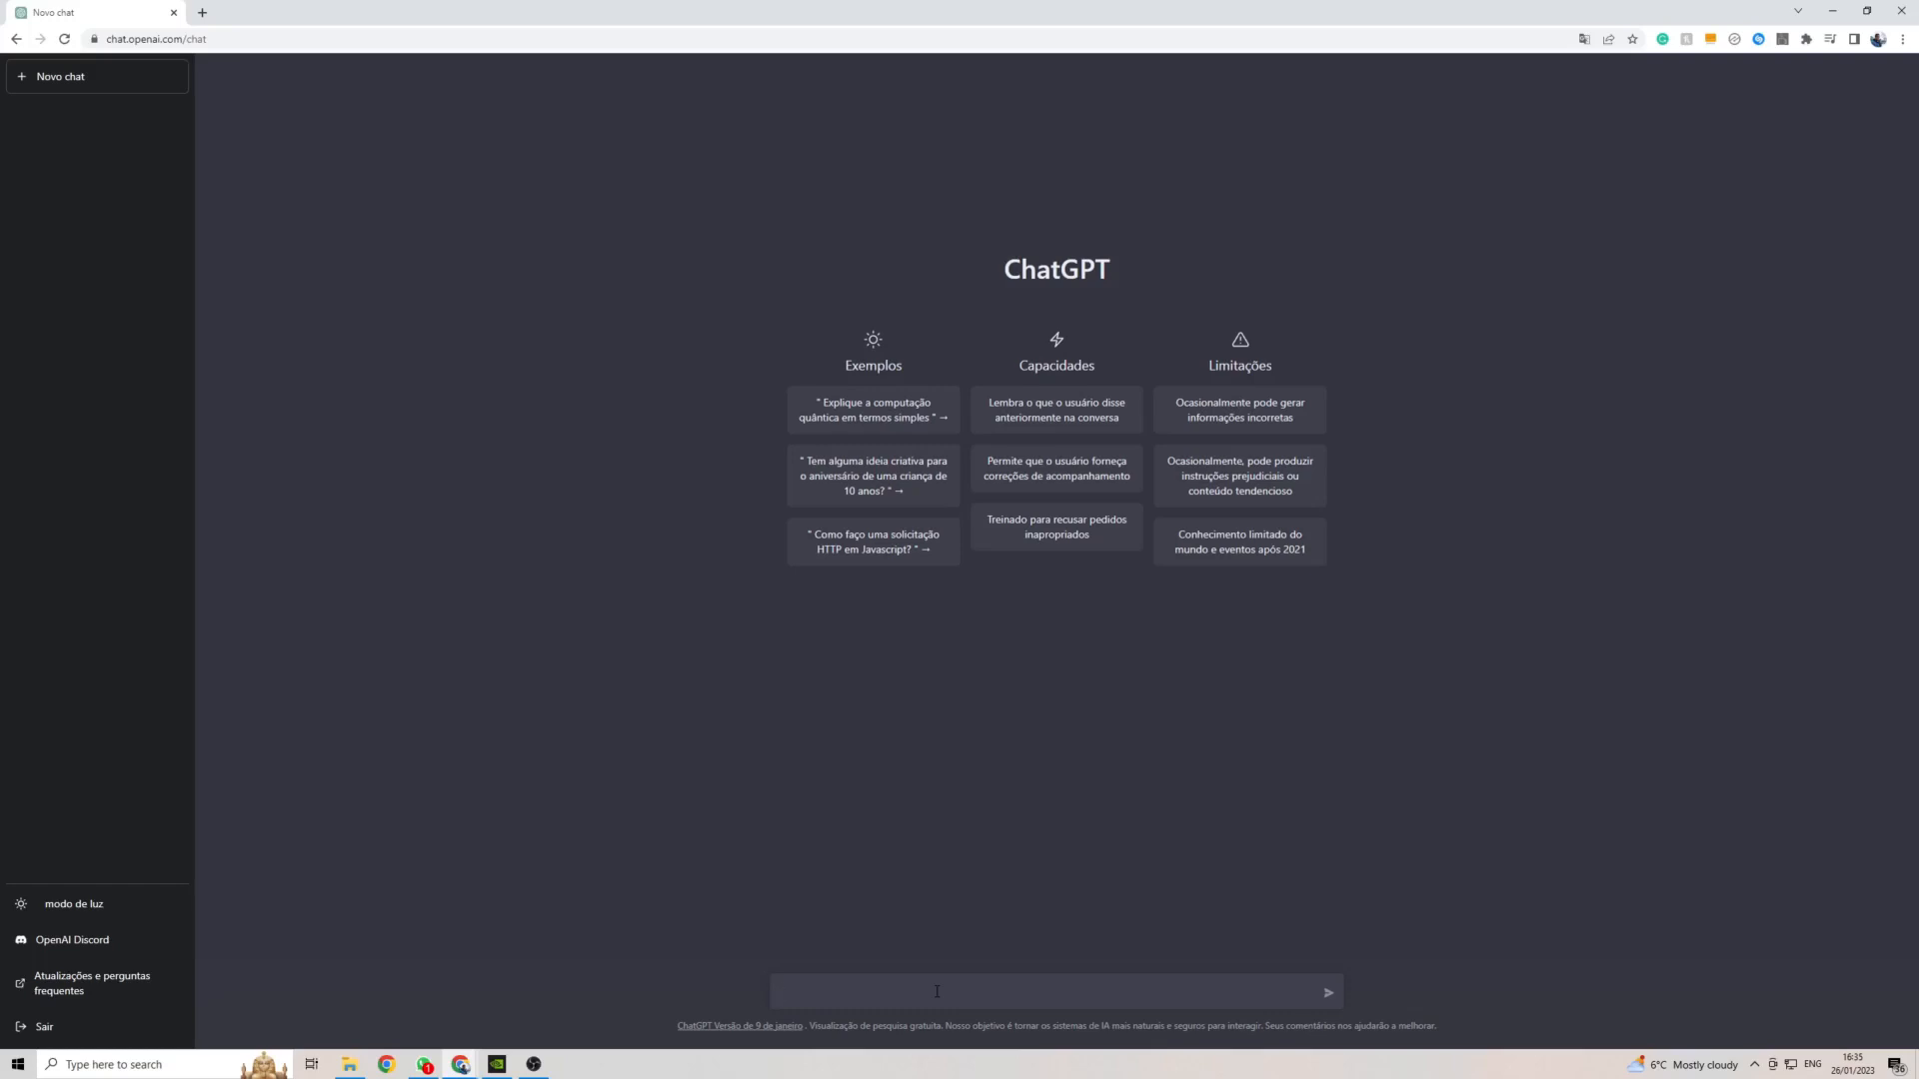
Send the message "Como você está" to ChatGPT
{"action": "type", "text": "Como você está"}
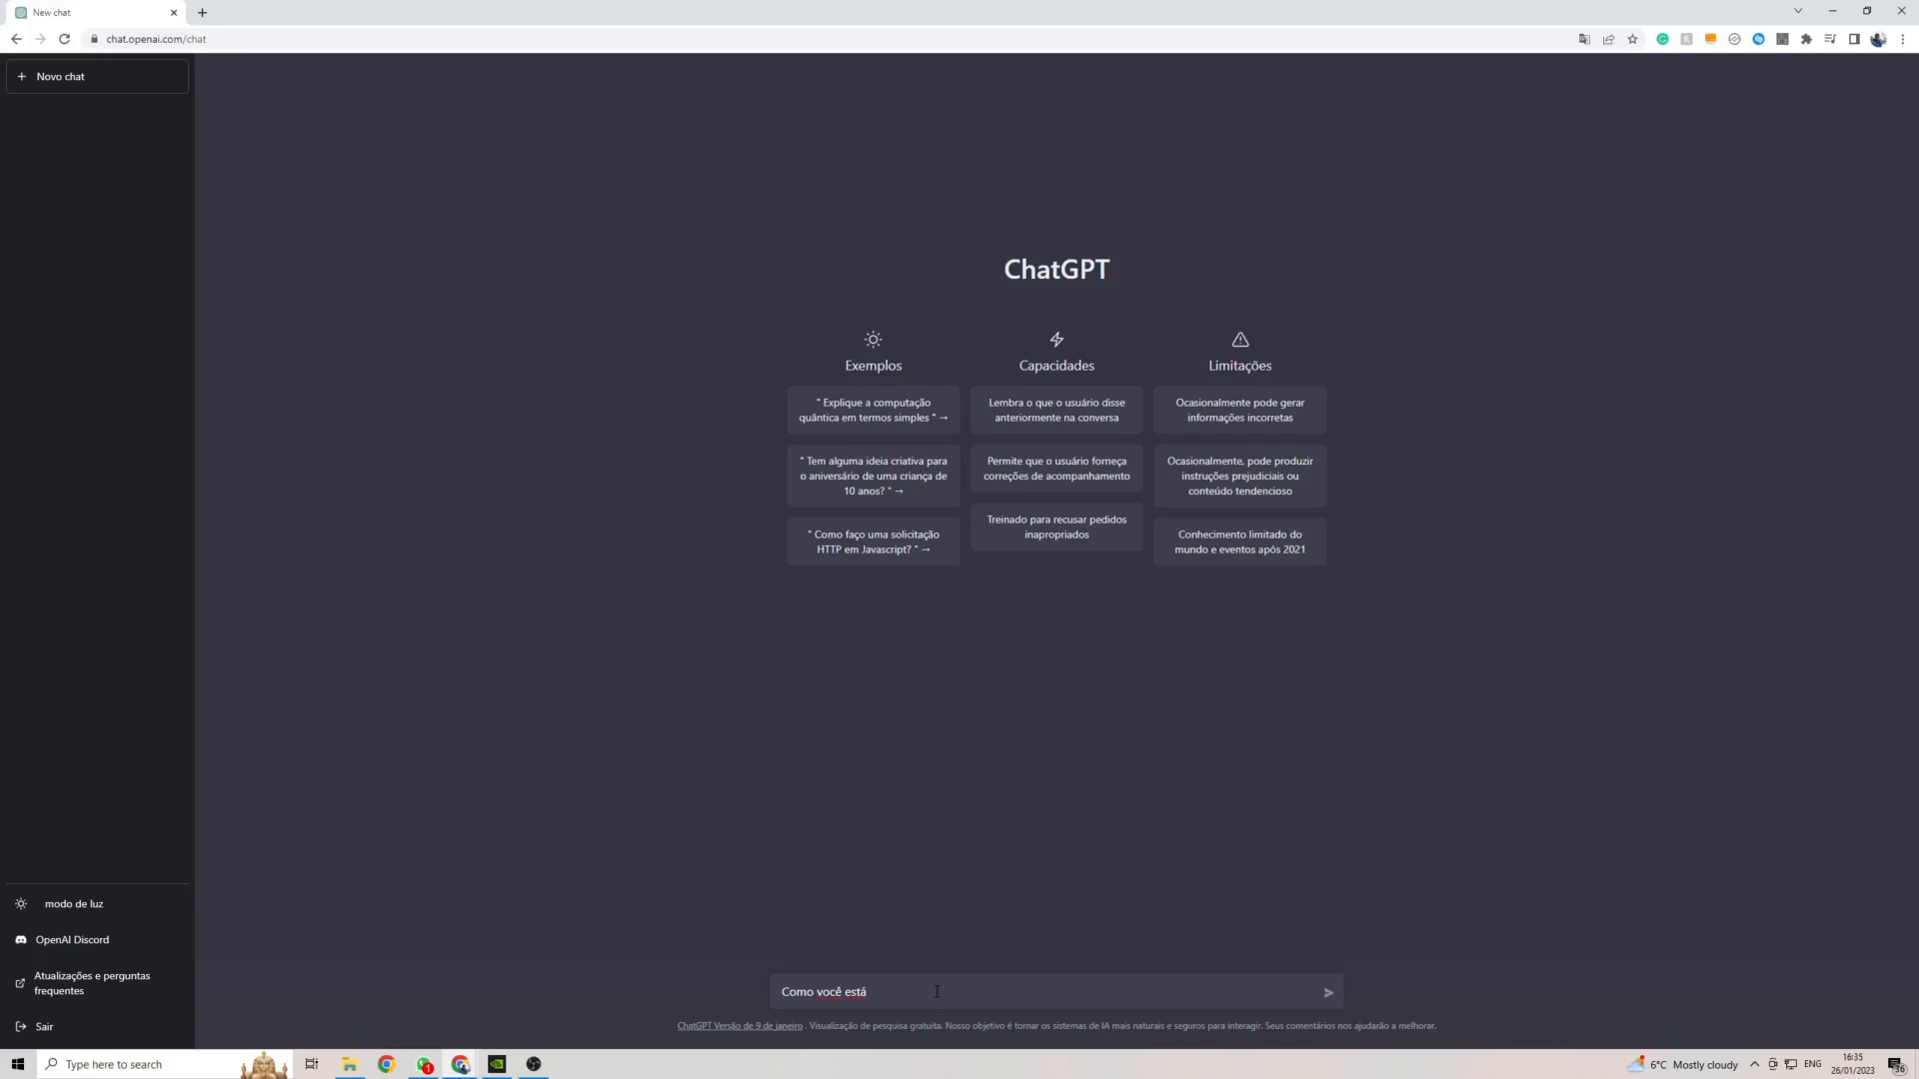
{"action": "left_click", "coordinate": [1328, 991]}
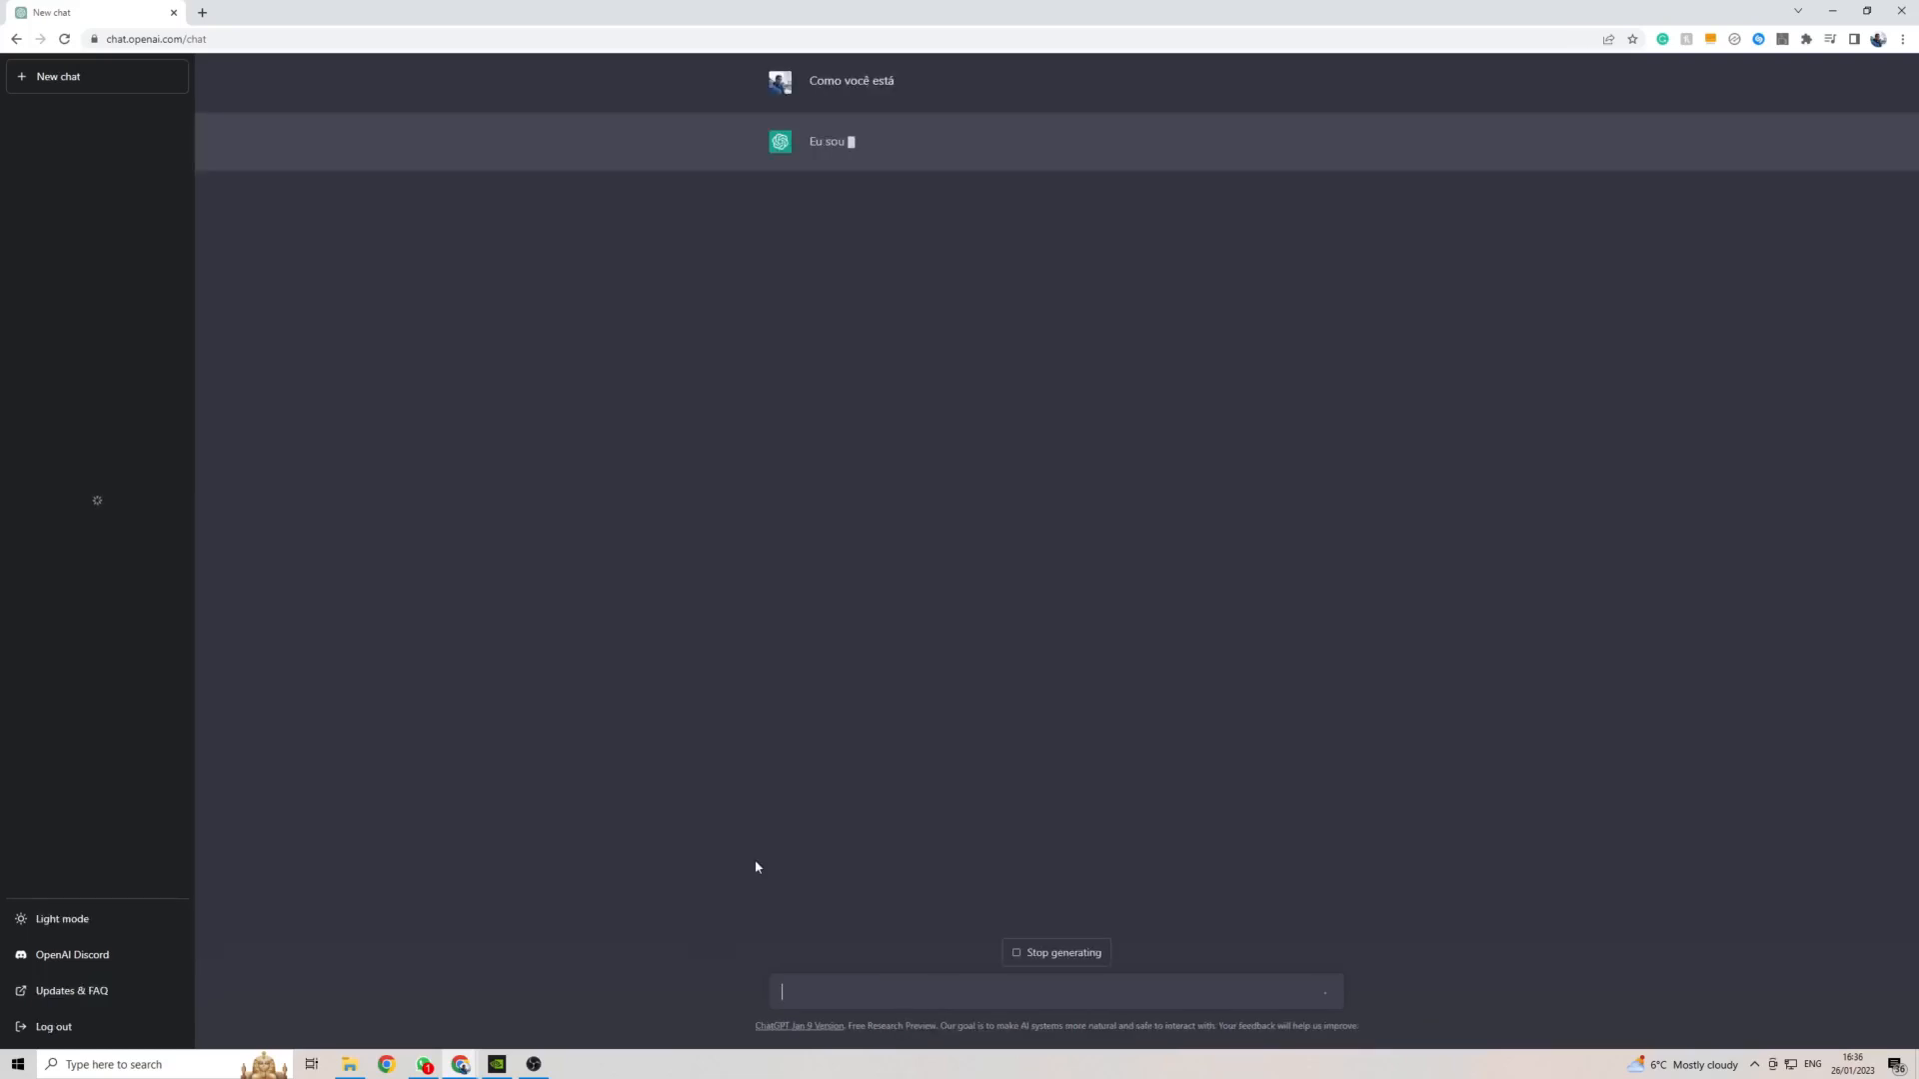